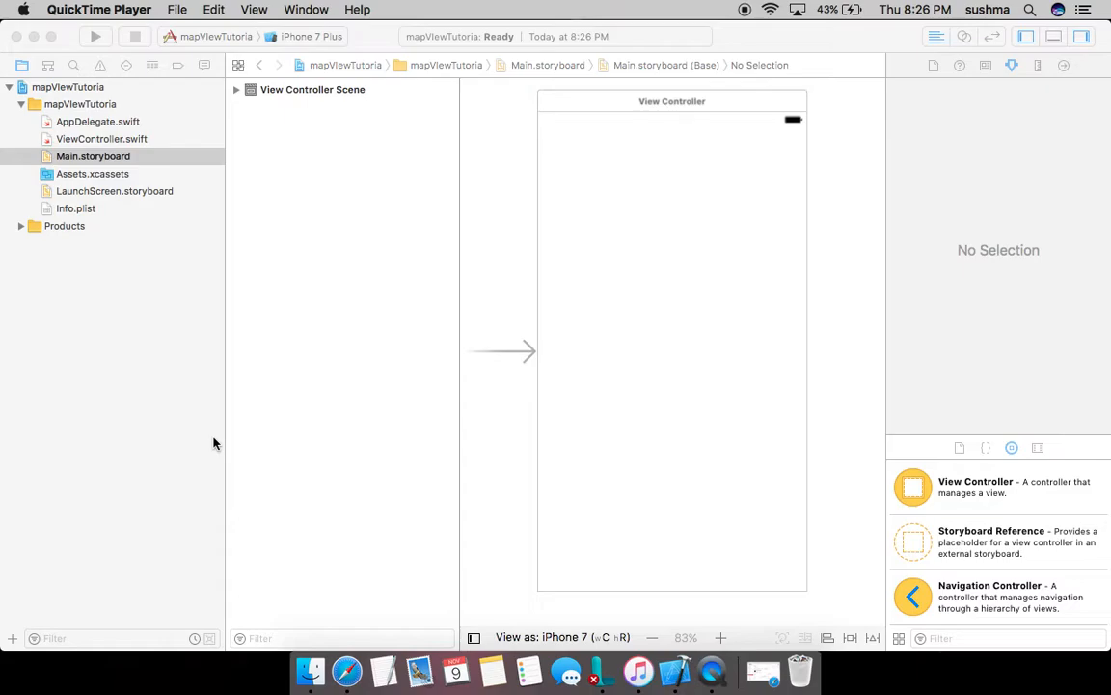
{"action": "mouse_move", "coordinate": [376, 325]}
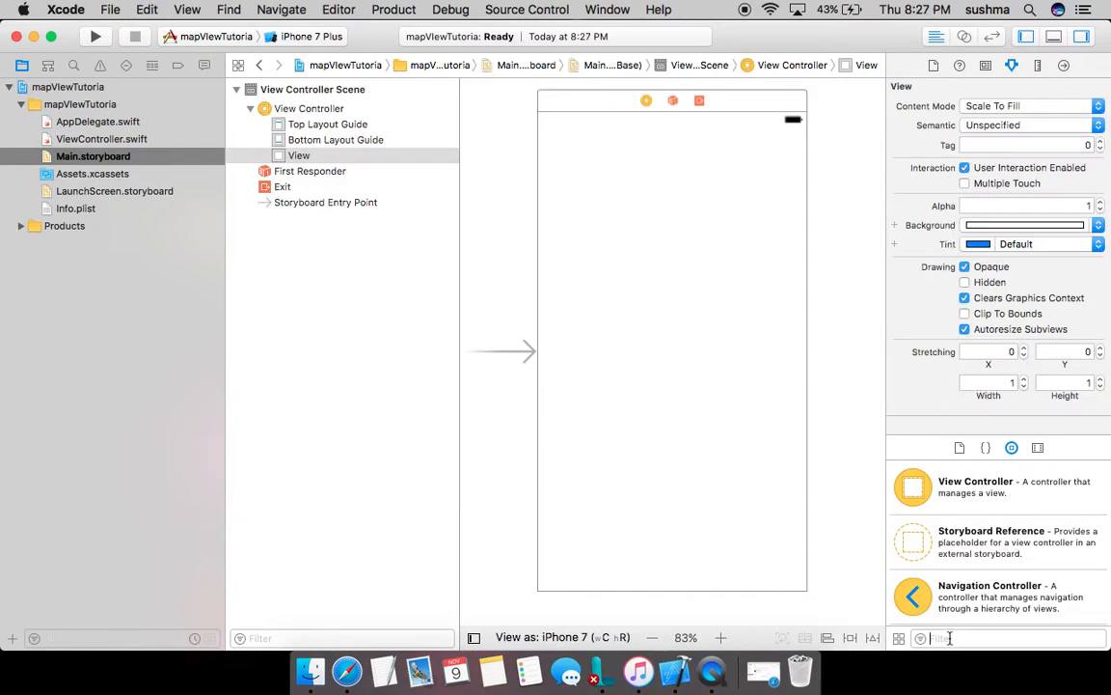
Search 'mapview' and drop a Map Kit View onto the view controller, opening its constraint settings
{"action": "type", "text": "mapview"}
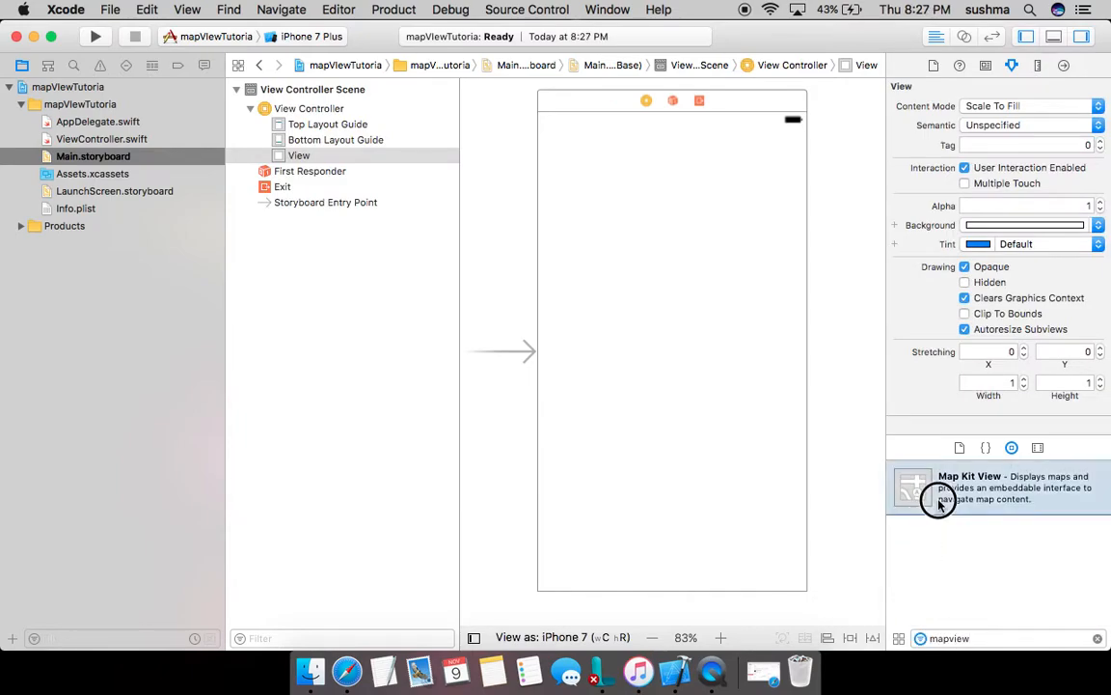
{"action": "left_click_drag", "start_coordinate": [937, 487], "coordinate": [732, 446]}
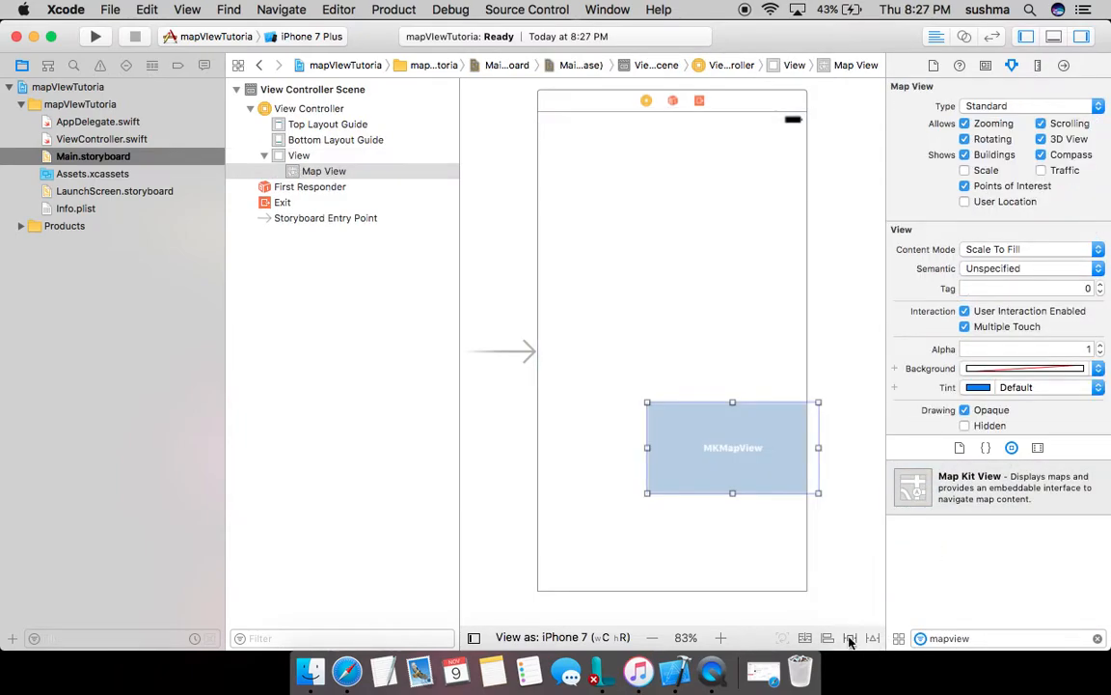
{"action": "left_click", "coordinate": [849, 637]}
{"action": "type", "text": "0"}
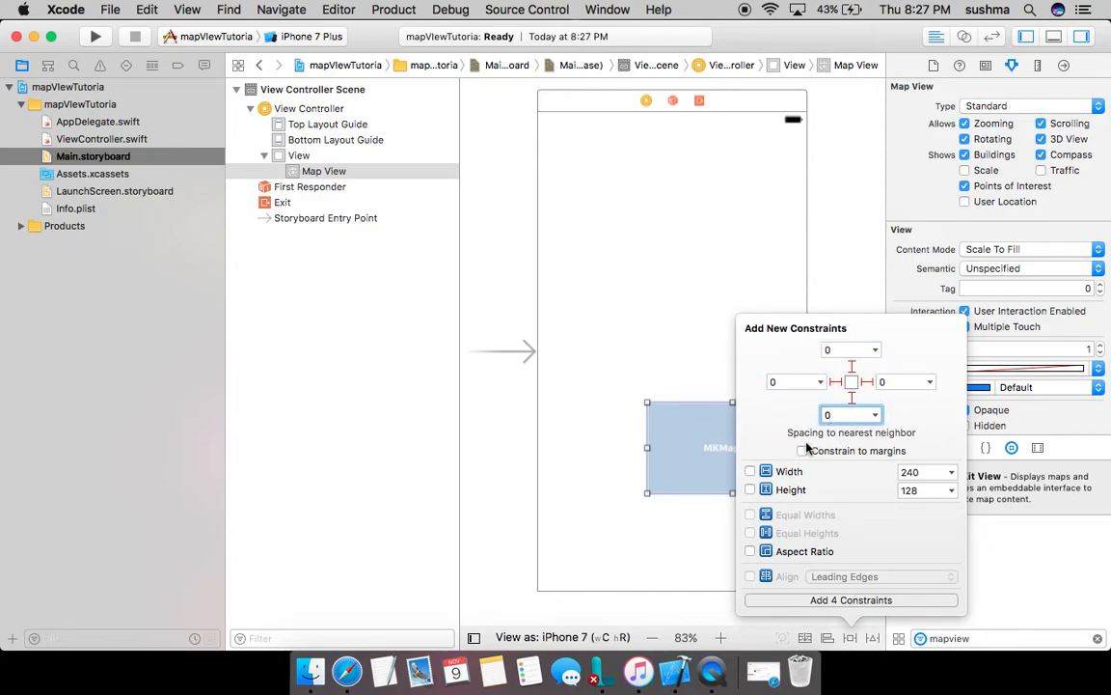
Pin the map view to all four edges at 0 spacing and enable User Location
{"action": "left_click", "coordinate": [850, 599]}
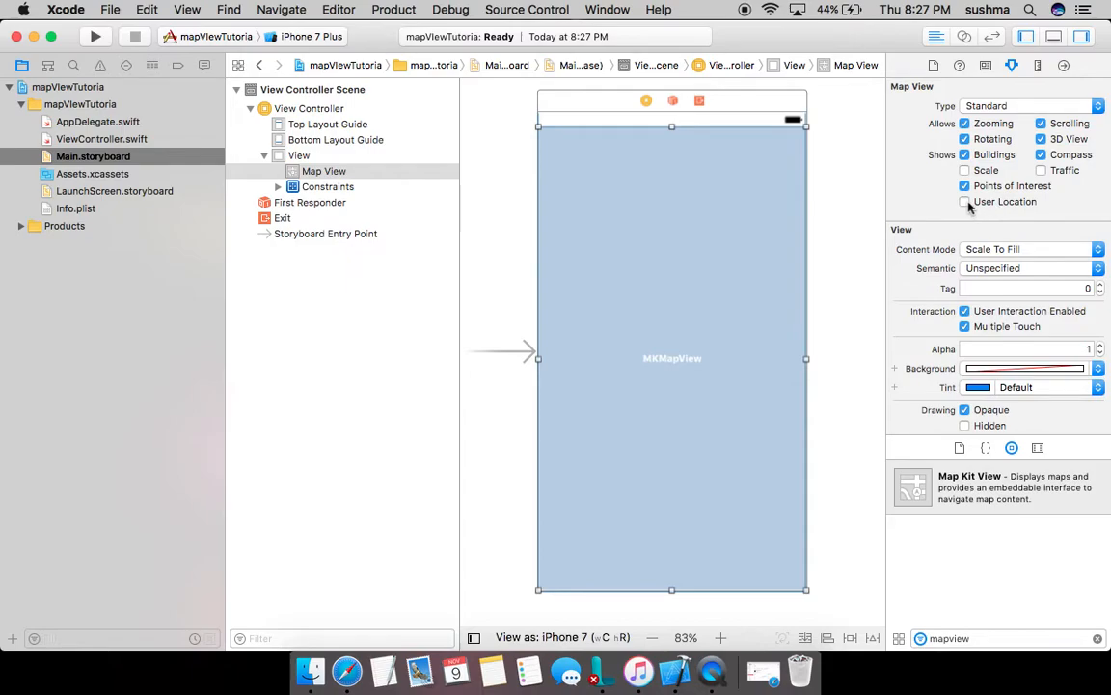
{"action": "left_click", "coordinate": [964, 200]}
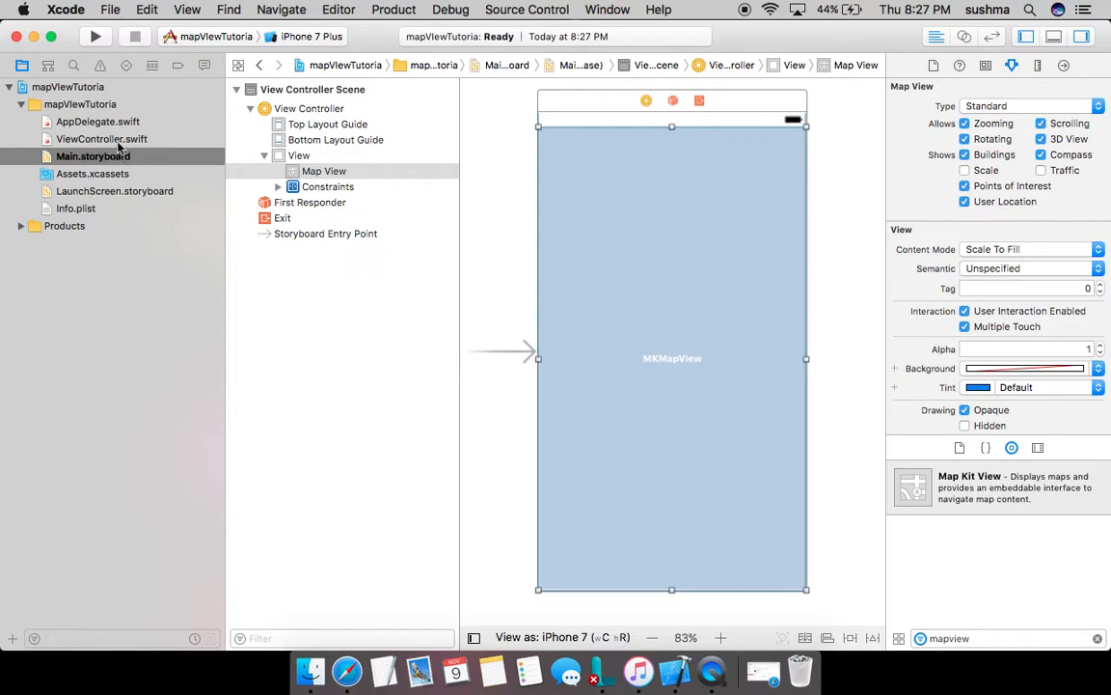
In ViewController.swift, adopt CLLocationManagerDelegate and declare var locationManager: CLLocationManager!
{"action": "left_click", "coordinate": [101, 138]}
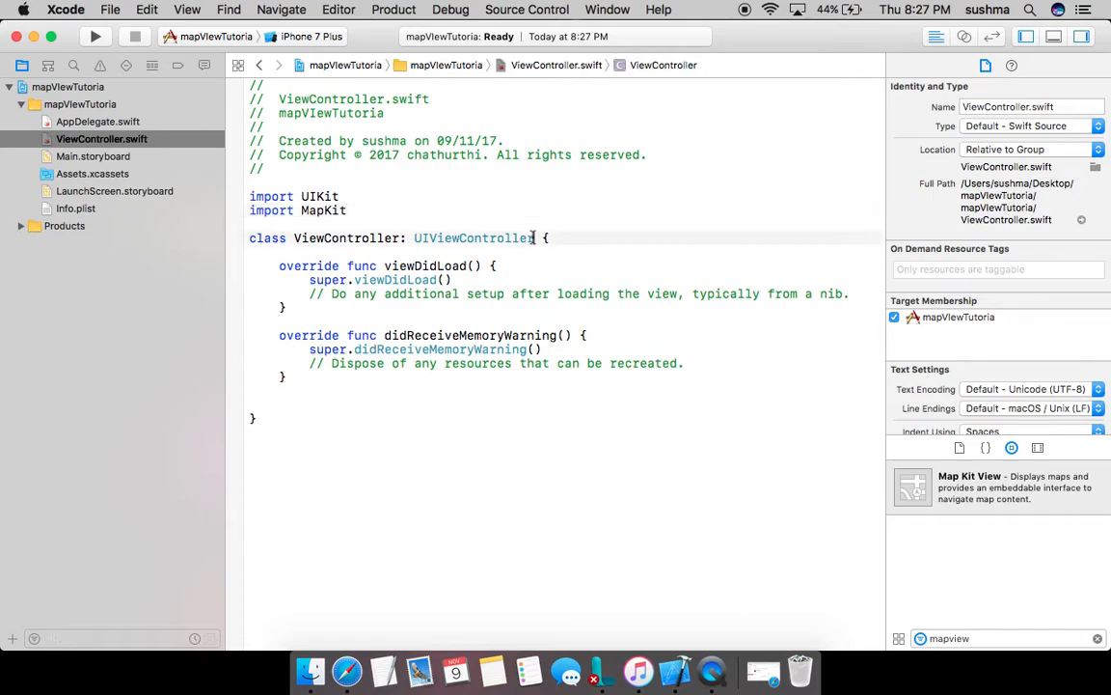
{"action": "type", "text": ", cl"}
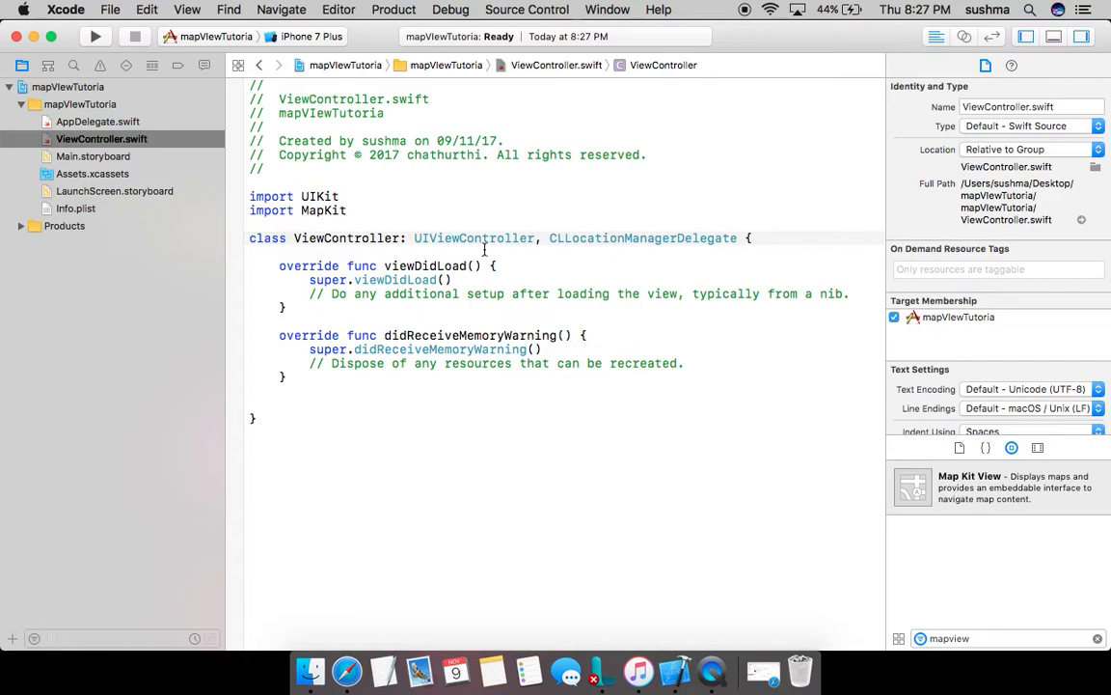
{"action": "type", "text": "var cl"}
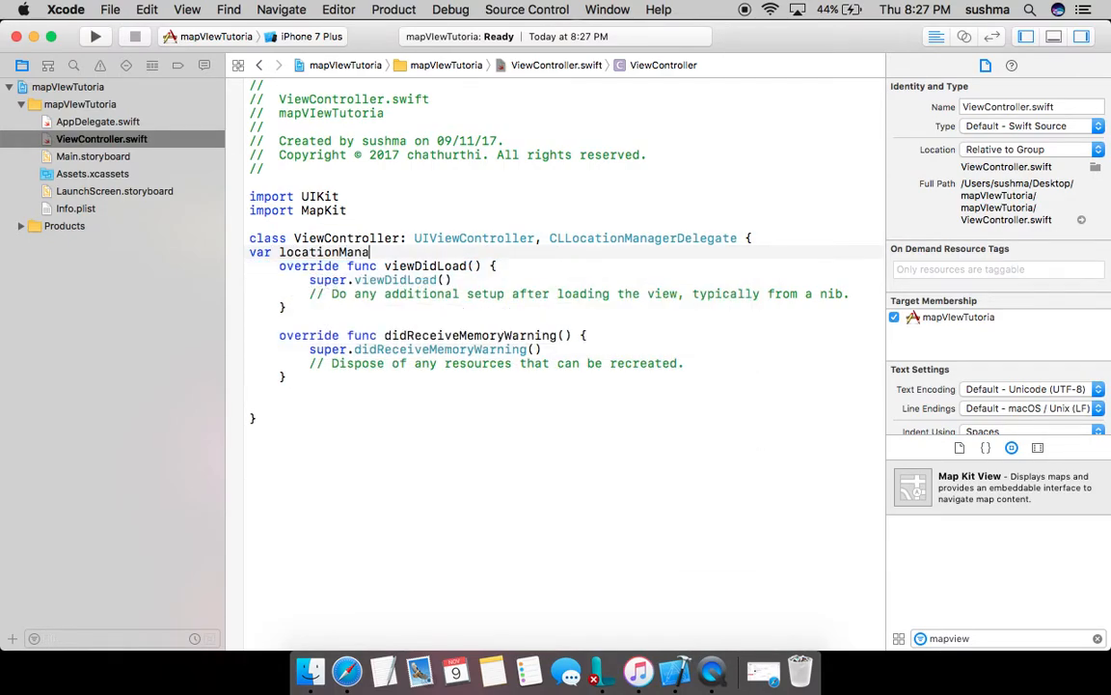
{"action": "type", "text": ": cllo"}
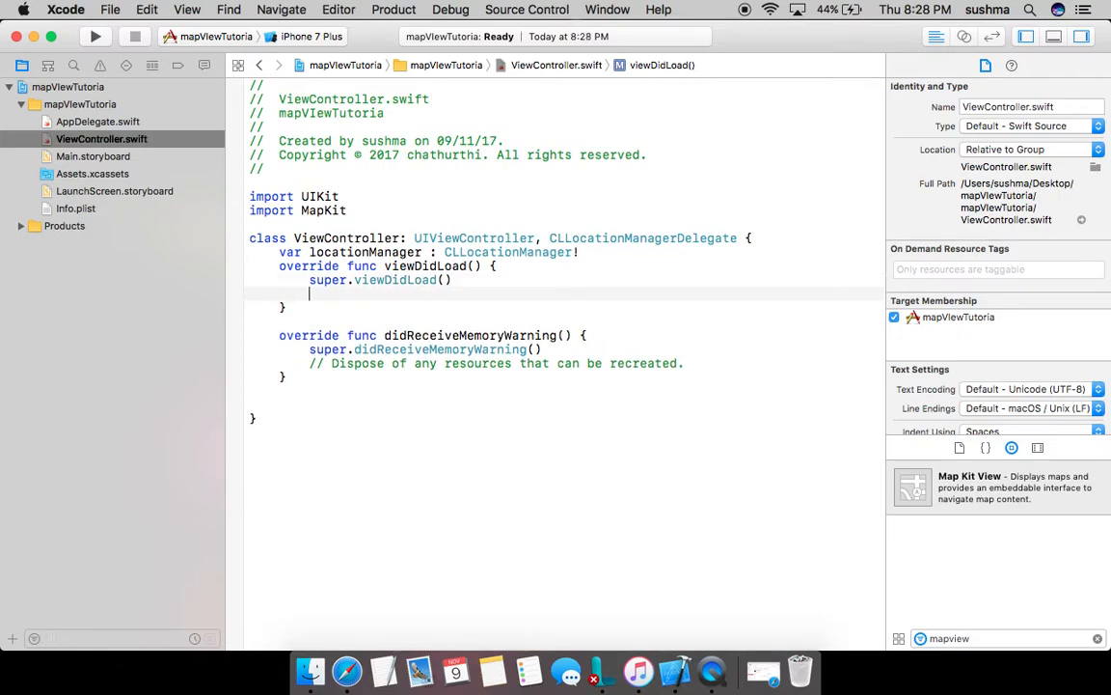
In viewDidLoad, assign self.locationManager = CLLocationManager()
{"action": "type", "text": "lo"}
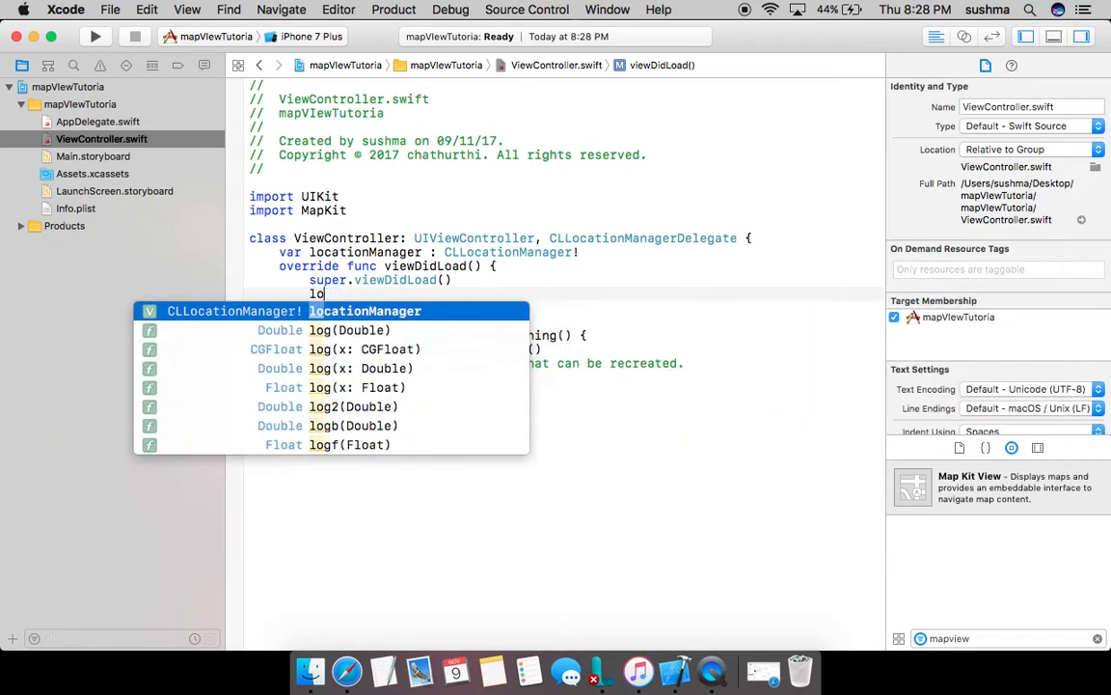
{"action": "key", "text": "escape"}
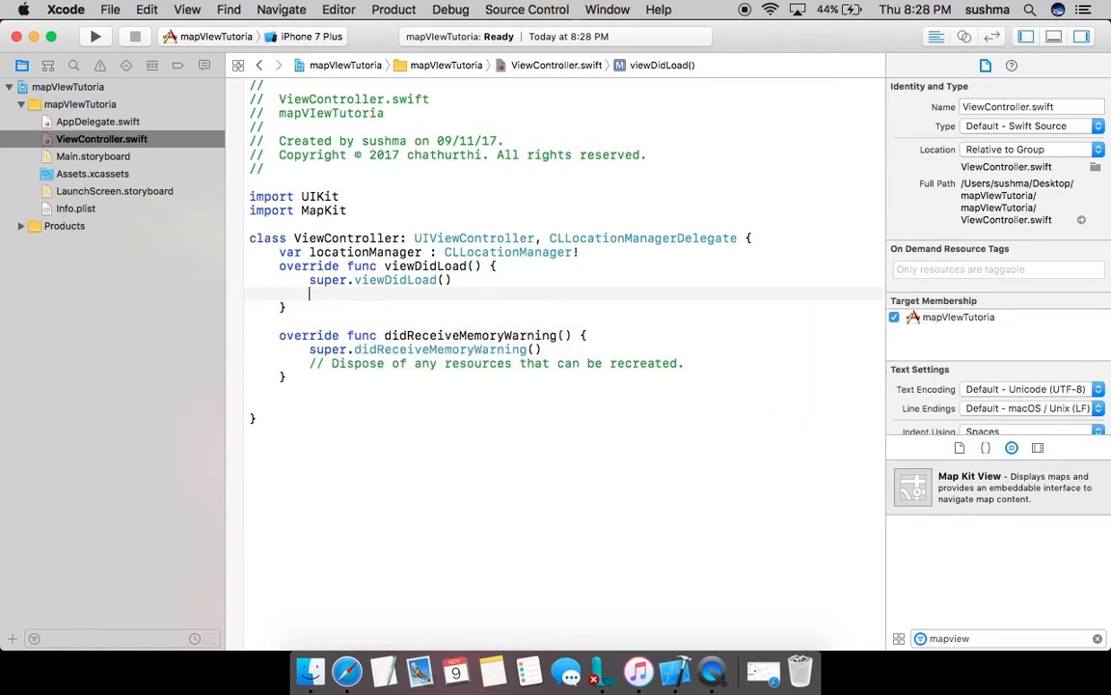
{"action": "type", "text": "self.locatio"}
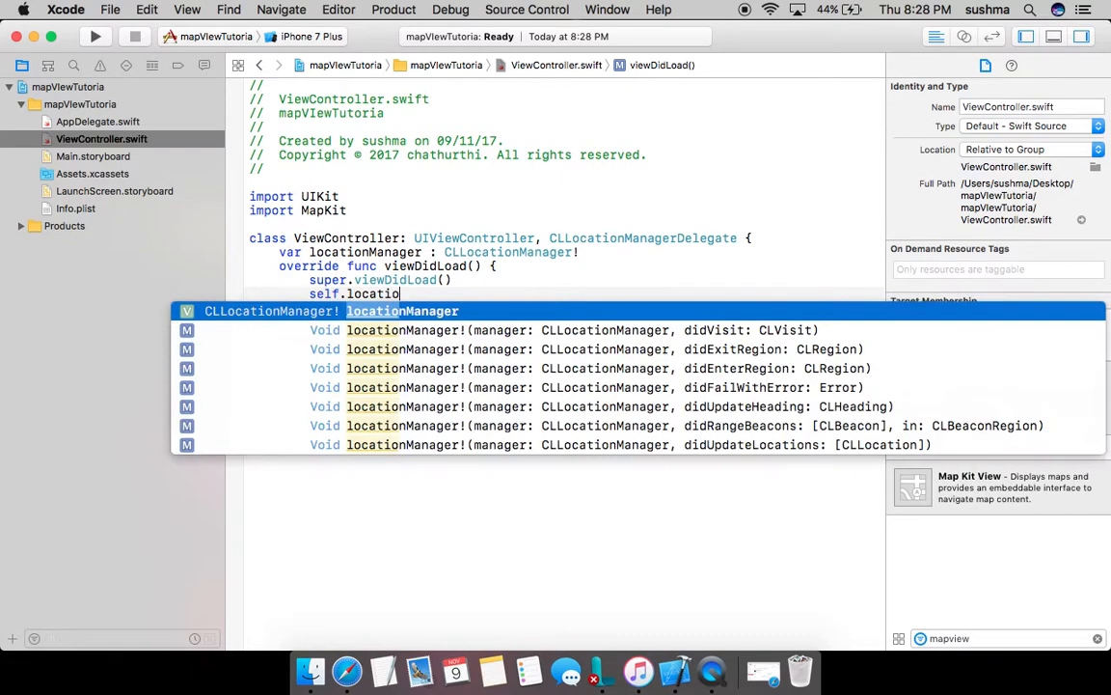
{"action": "type", "text": "= cllo"}
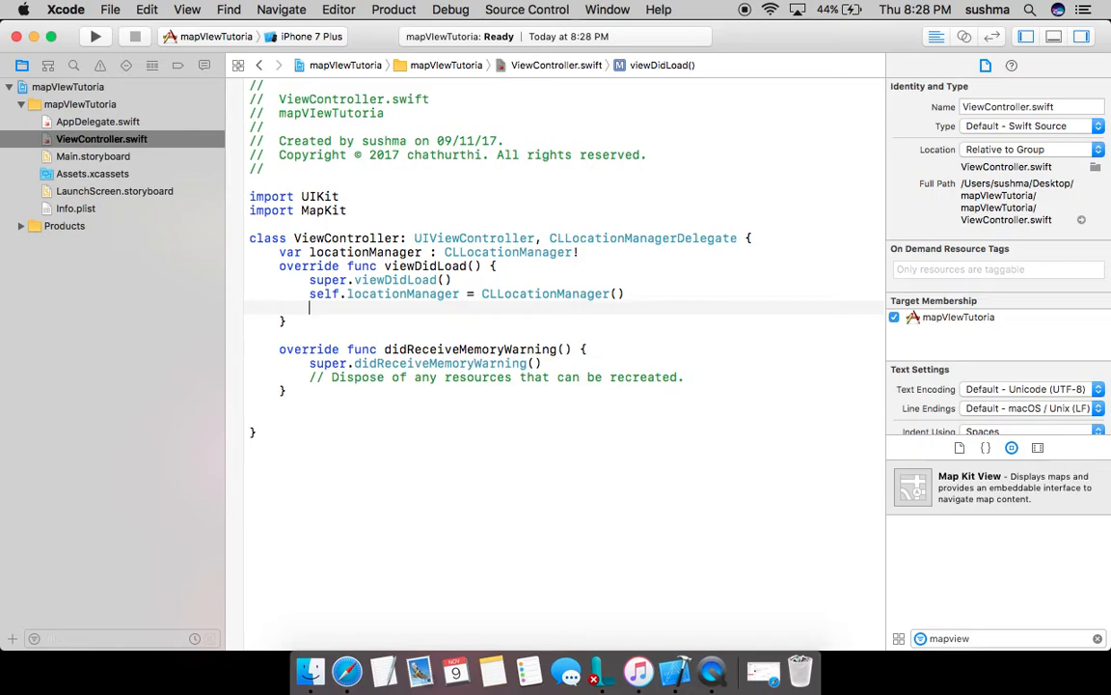
Add self.locationManager.requestAlwaysAuthorization() to viewDidLoad
{"action": "type", "text": "self.locationManager.requestAlwaysAuthorization("}
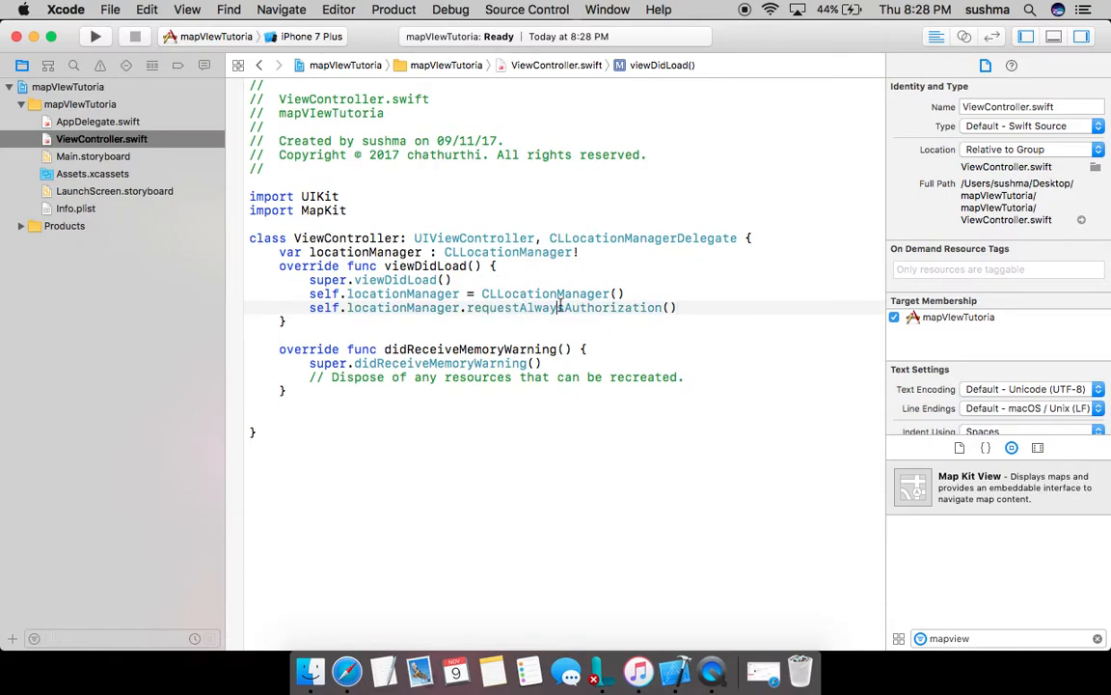
{"action": "triple_click", "coordinate": [483, 307]}
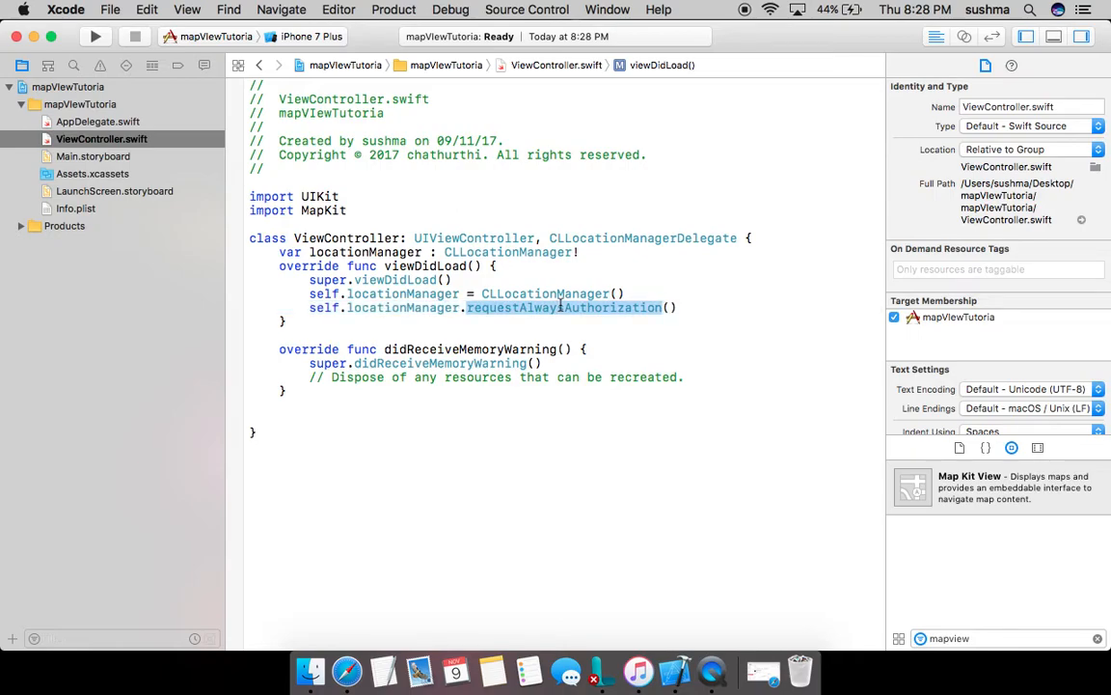
{"action": "left_click", "coordinate": [75, 208]}
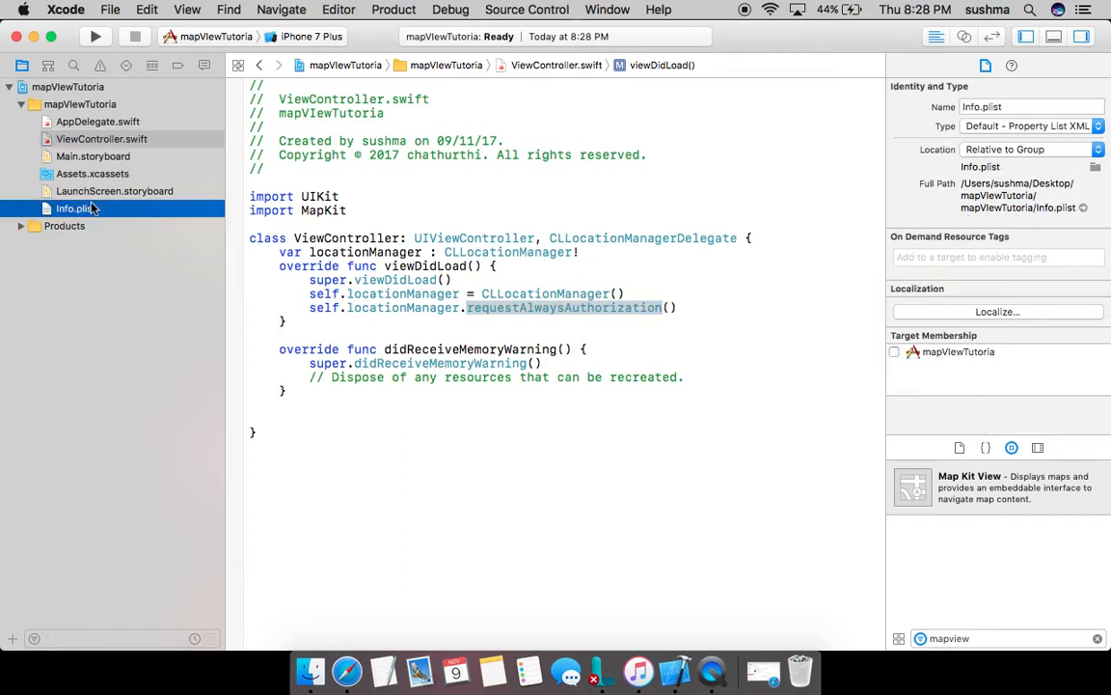
Add 'Privacy - Location Always Usage Description' to Info.plist with value 'Allow map usage'
{"action": "left_click", "coordinate": [75, 209]}
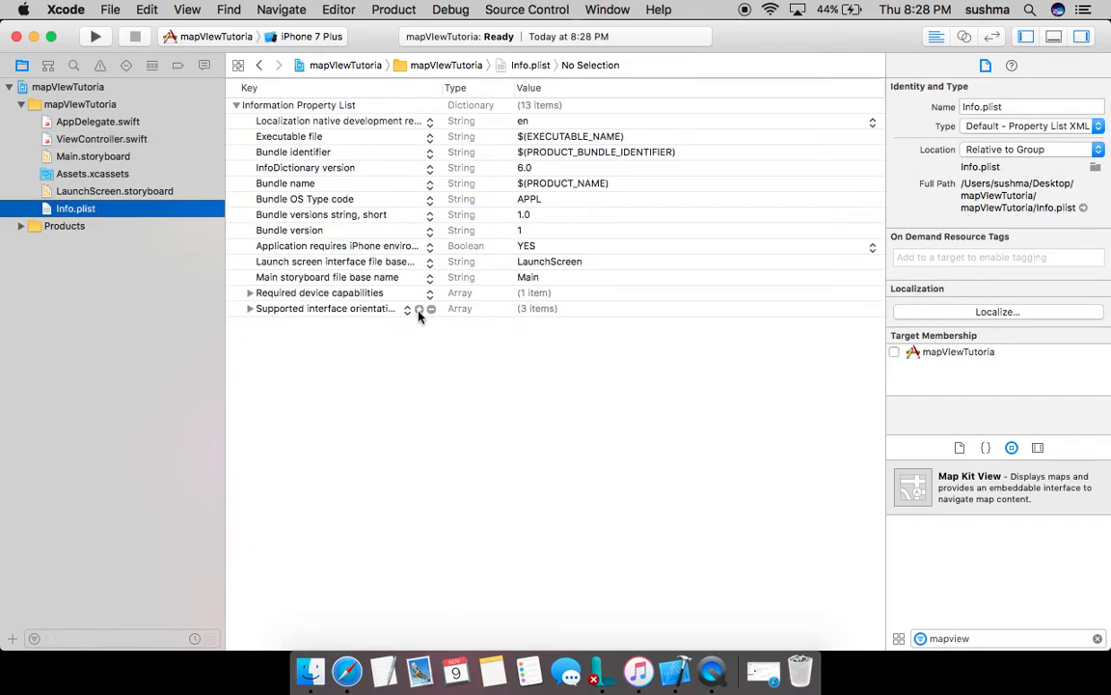
{"action": "left_click", "coordinate": [431, 308]}
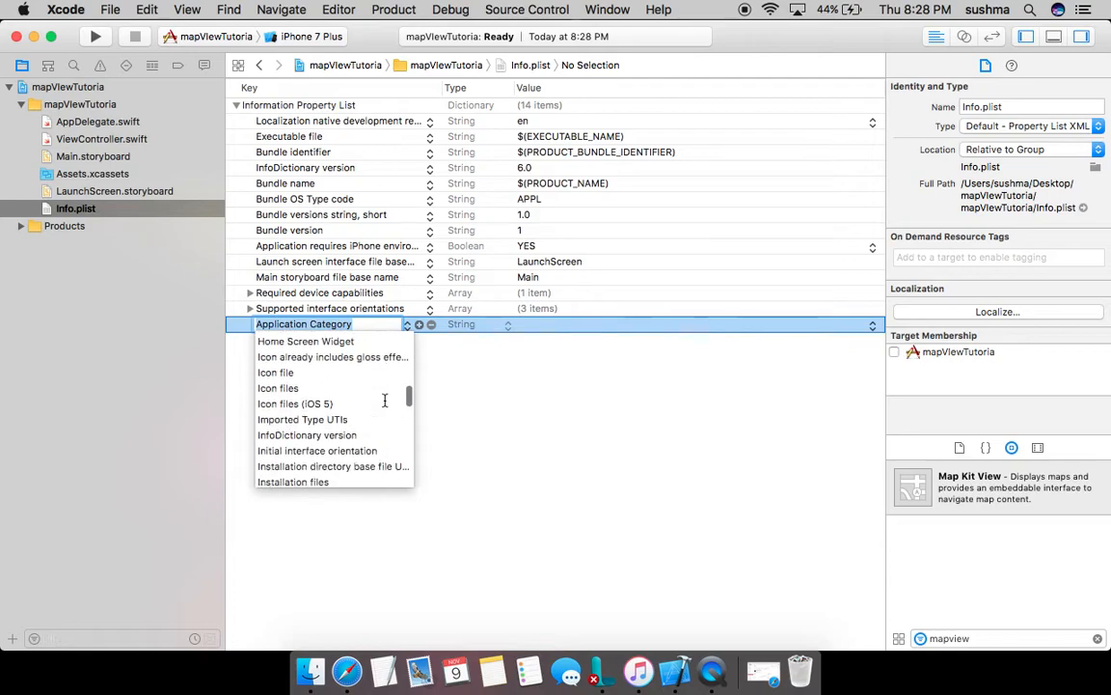
{"action": "scroll", "scroll_direction": "down", "scroll_amount": 3}
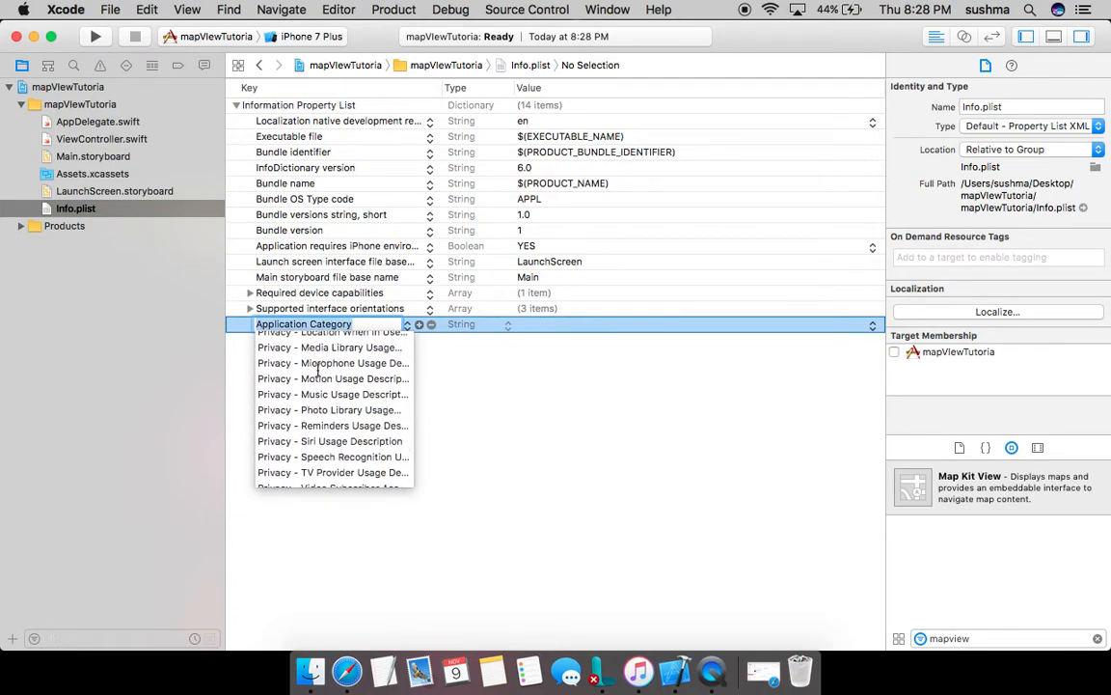
{"action": "scroll", "scroll_direction": "up", "scroll_amount": 3}
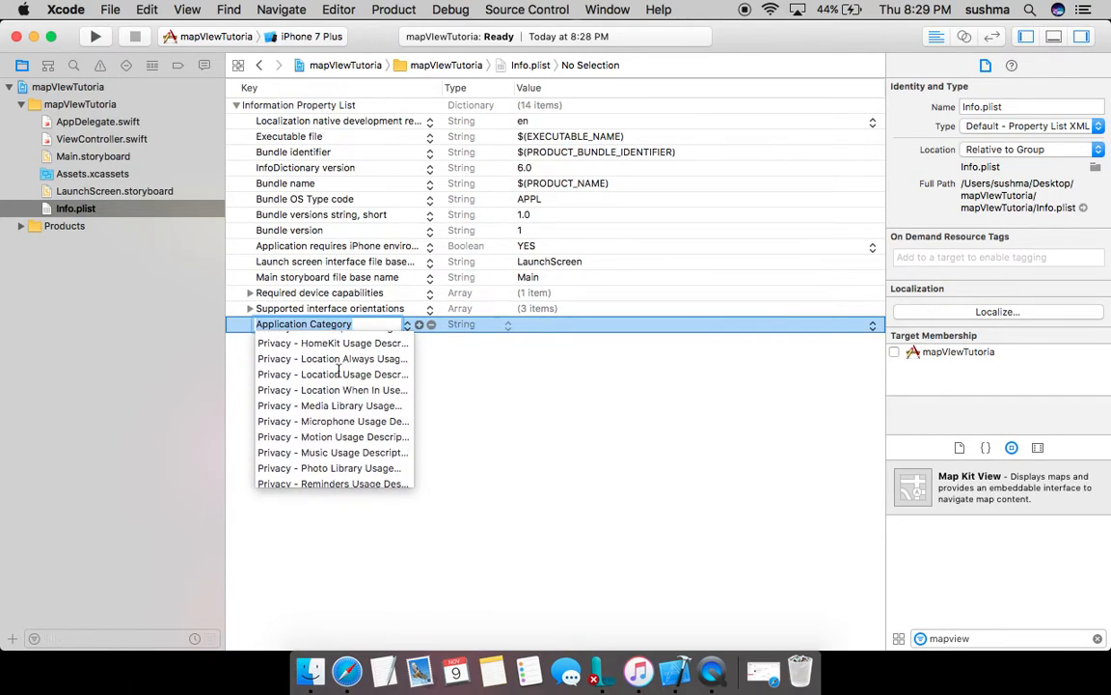
{"action": "left_click", "coordinate": [332, 358]}
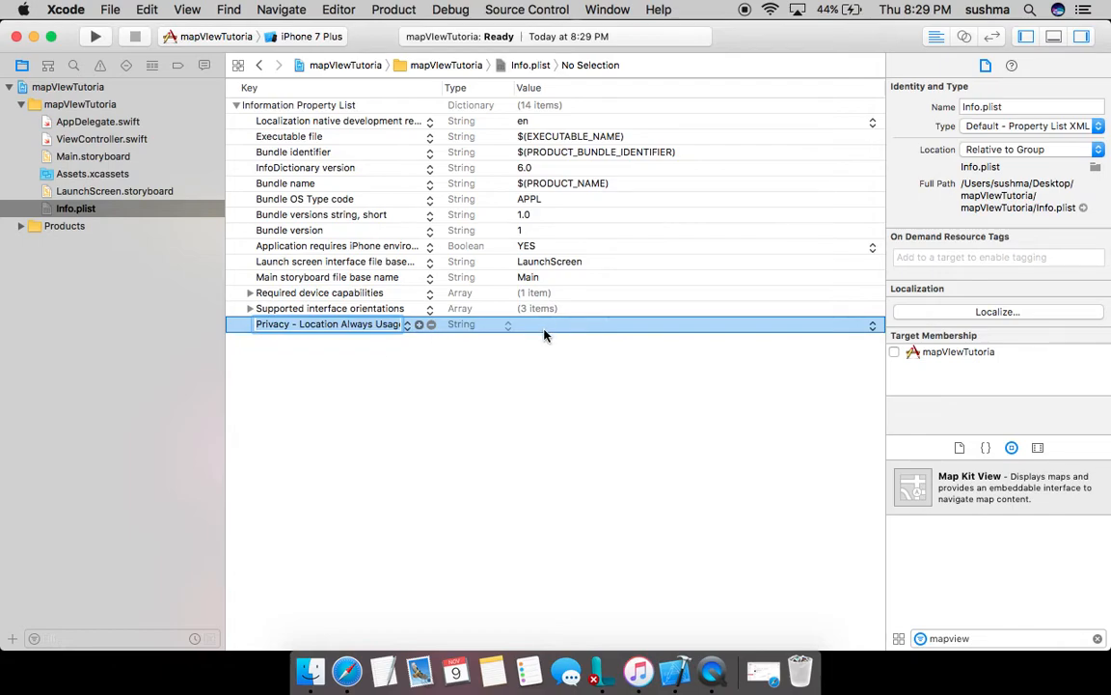
{"action": "type", "text": "Alloe"}
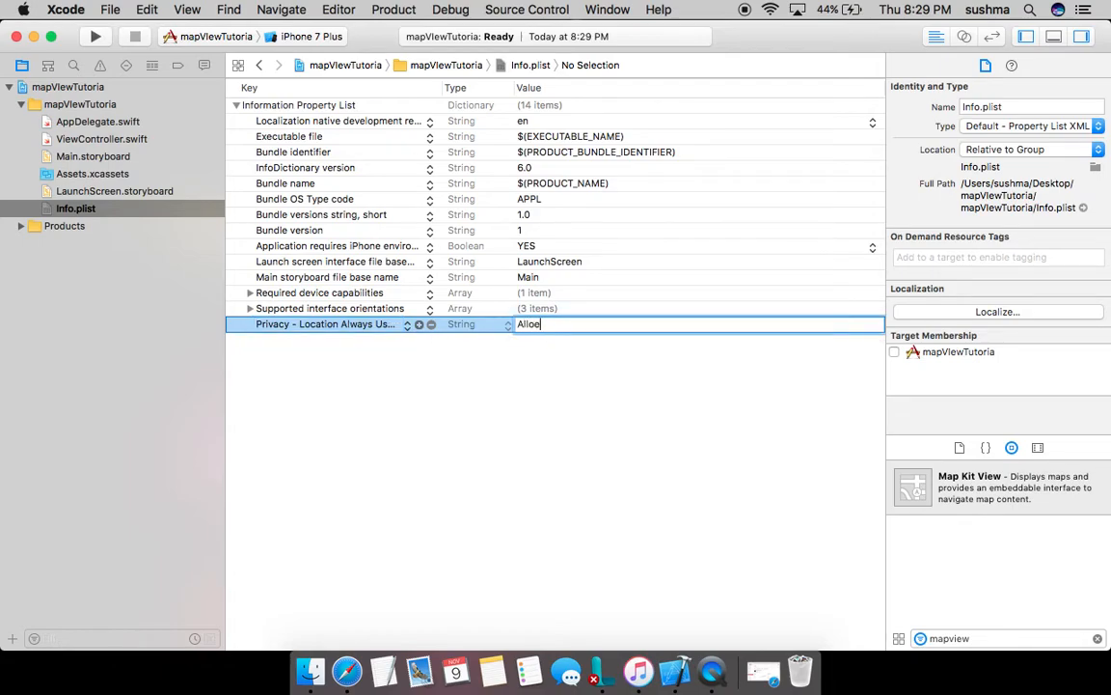
{"action": "type", "text": "Allow map usag"}
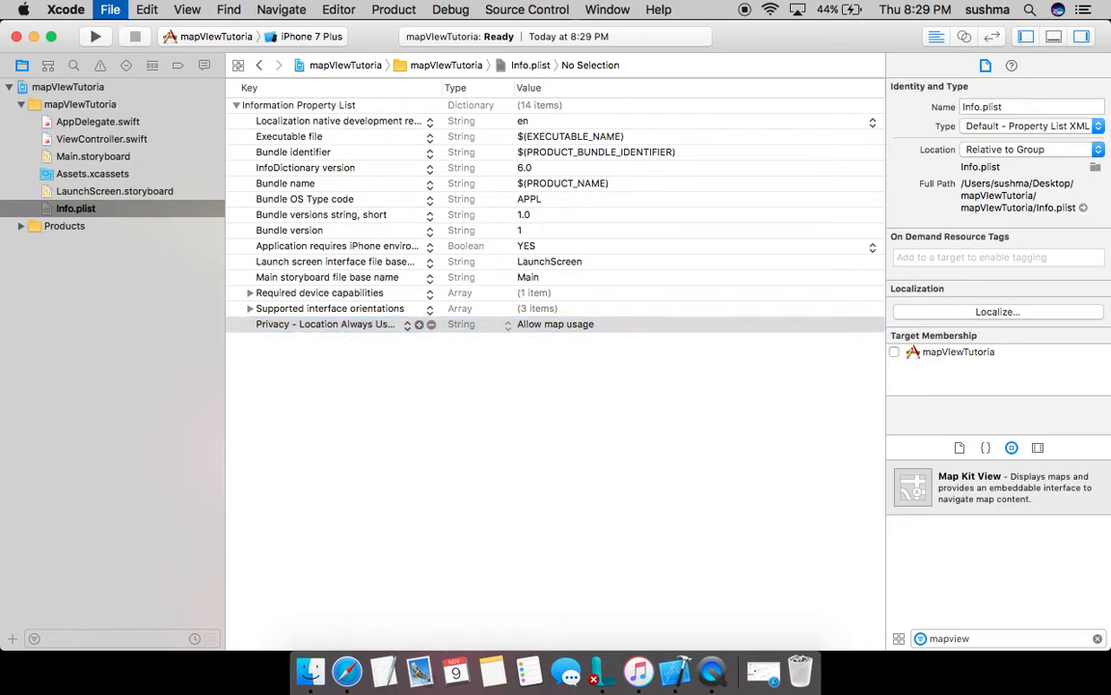
{"action": "left_click", "coordinate": [101, 138]}
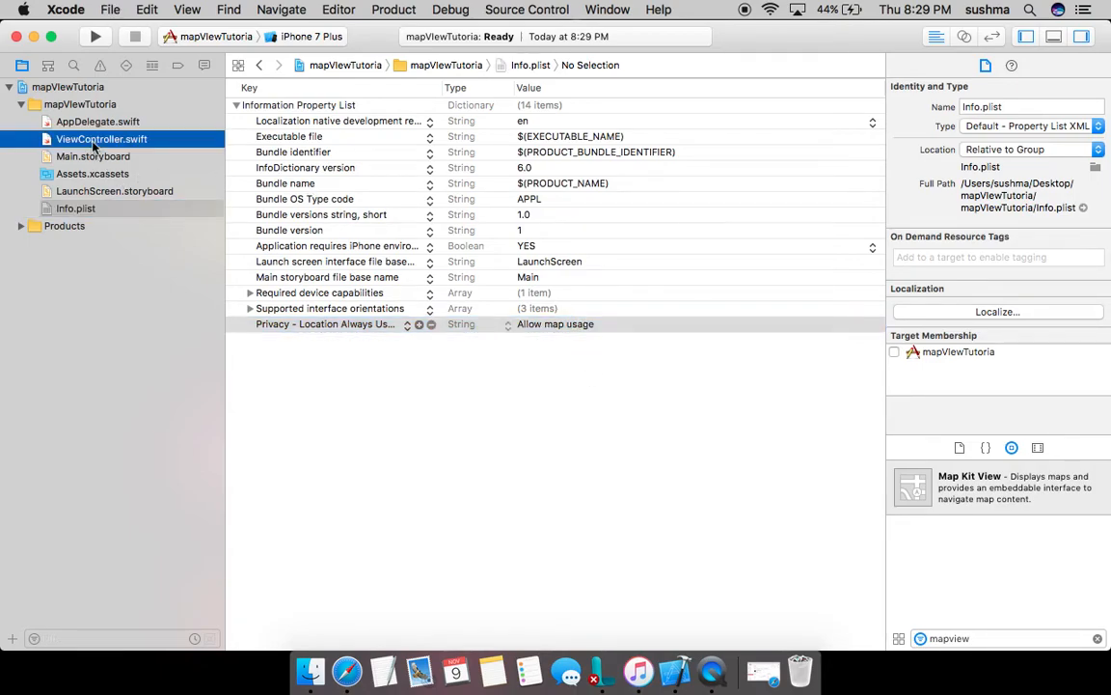
{"action": "left_click", "coordinate": [101, 138]}
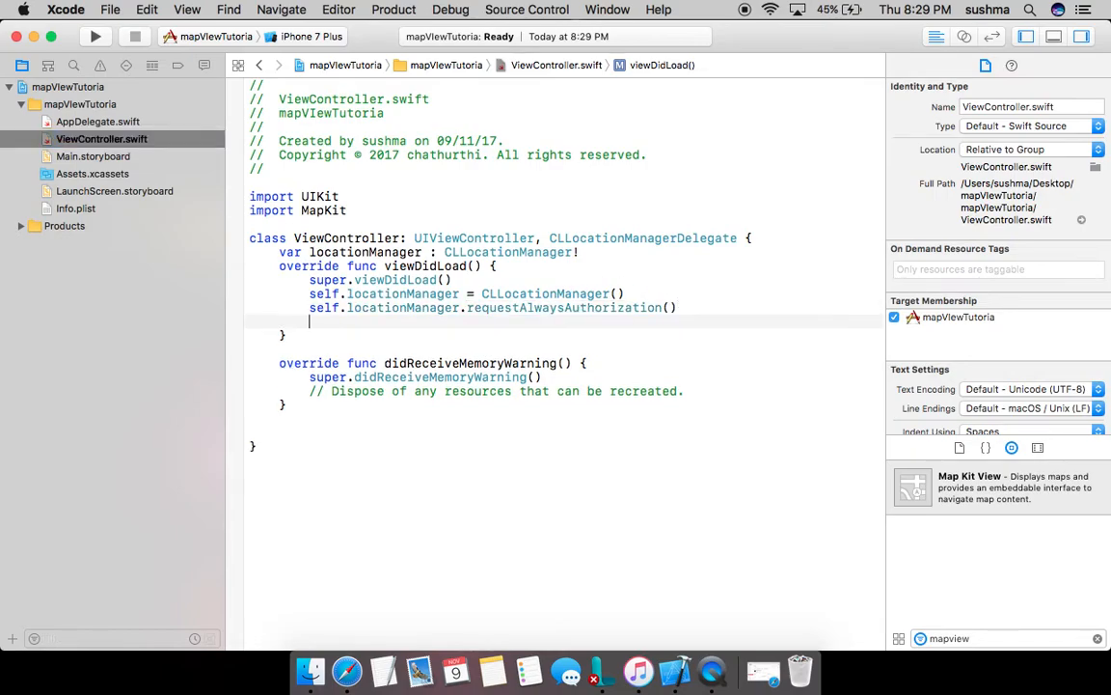
Add self.locationManager.startUpdatingLocation() to viewDidLoad and run on the iPhone 7 Plus simulator
{"action": "type", "text": "self.loca"}
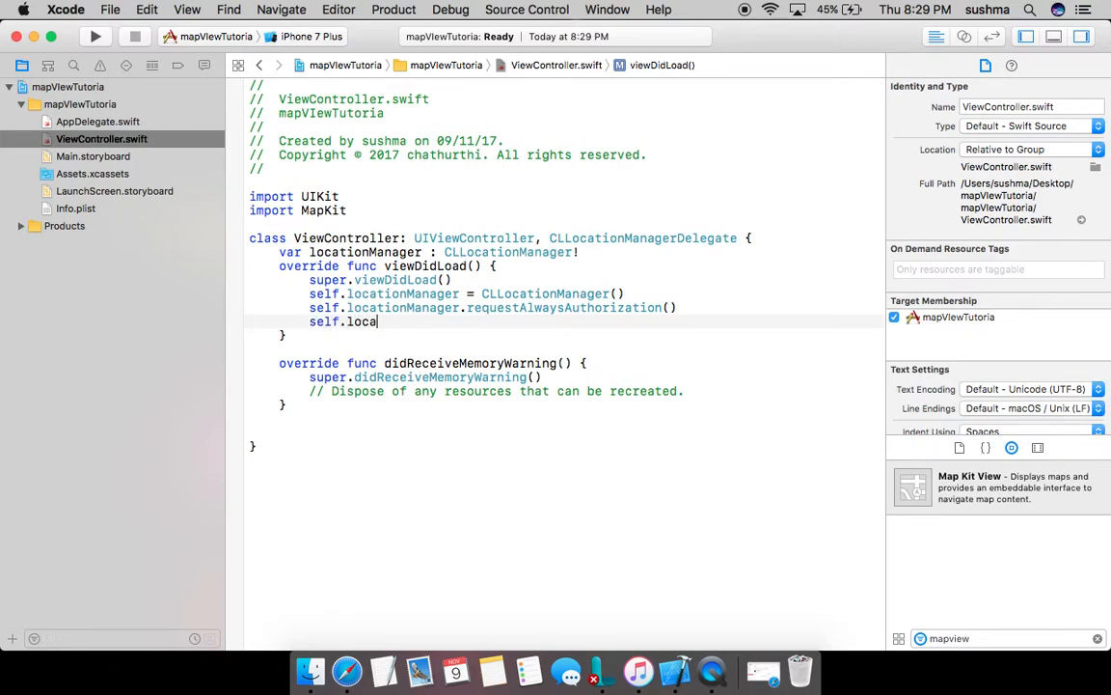
{"action": "type", "text": "startUpdatingLocation("}
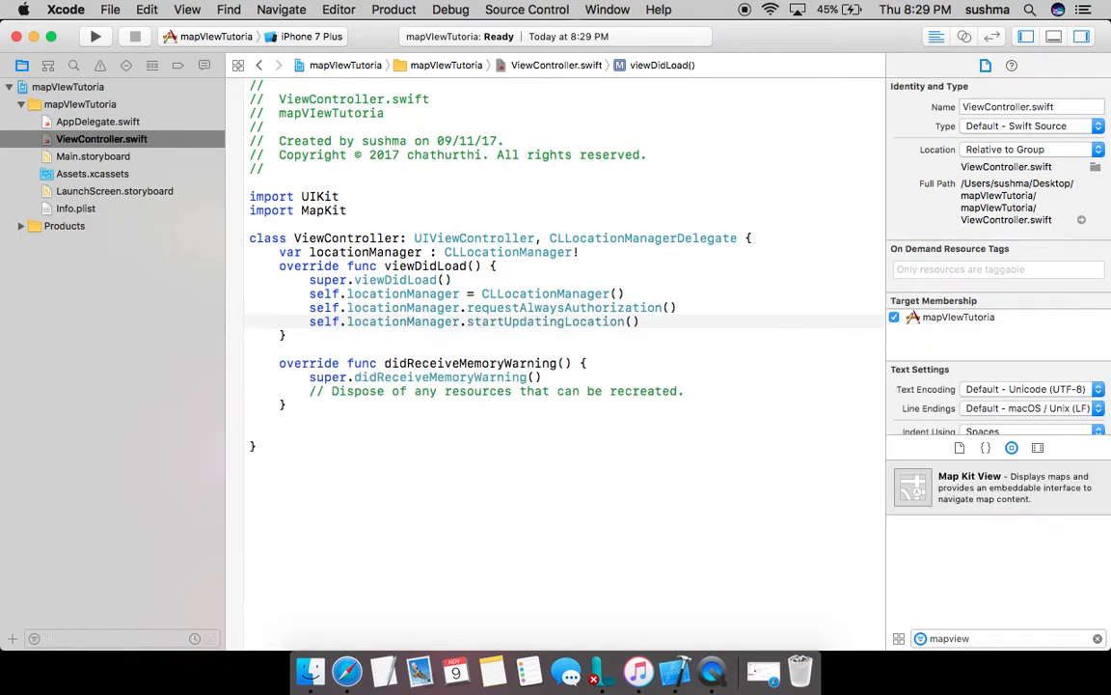
{"action": "double_click", "coordinate": [544, 321]}
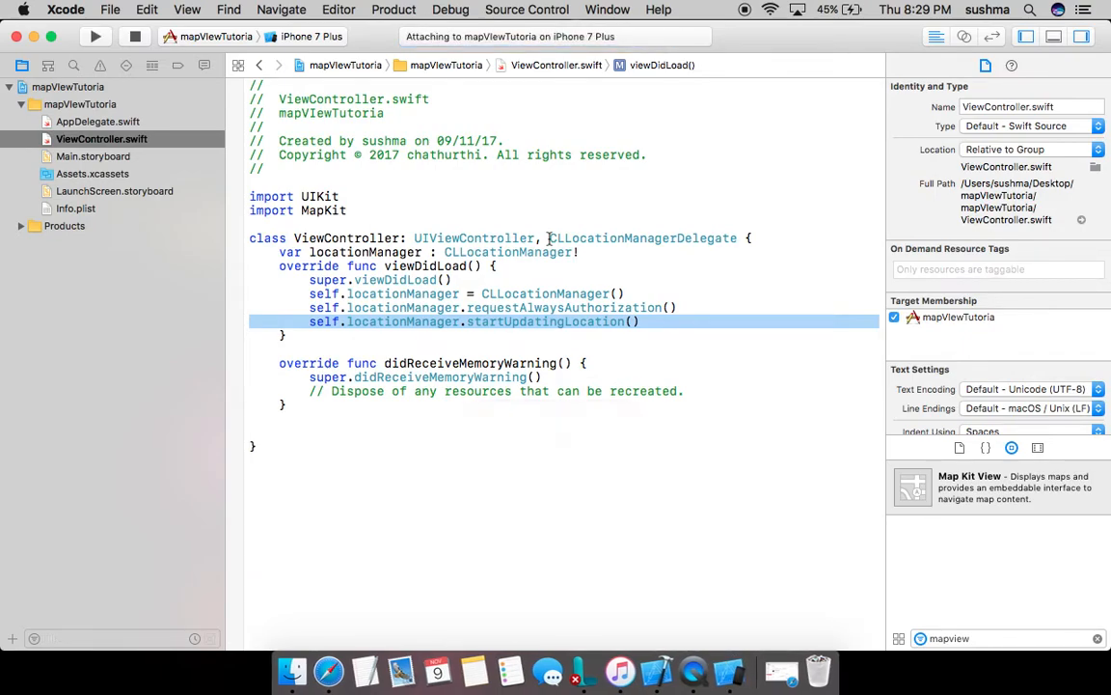
{"action": "mouse_move", "coordinate": [719, 183]}
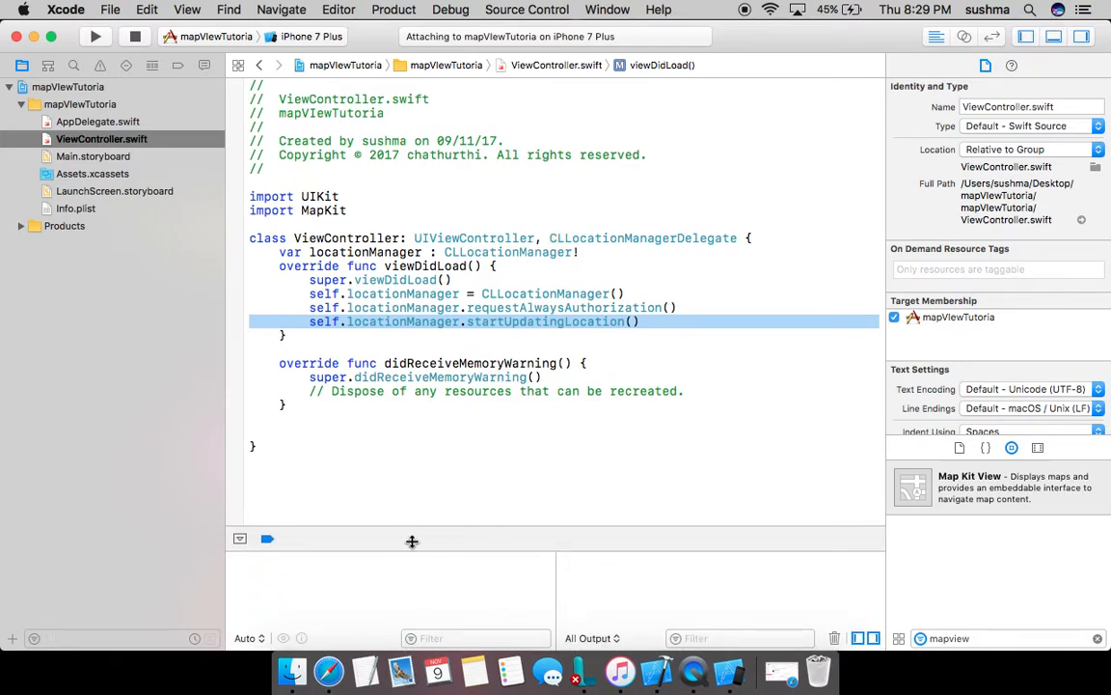
{"action": "mouse_move", "coordinate": [730, 670]}
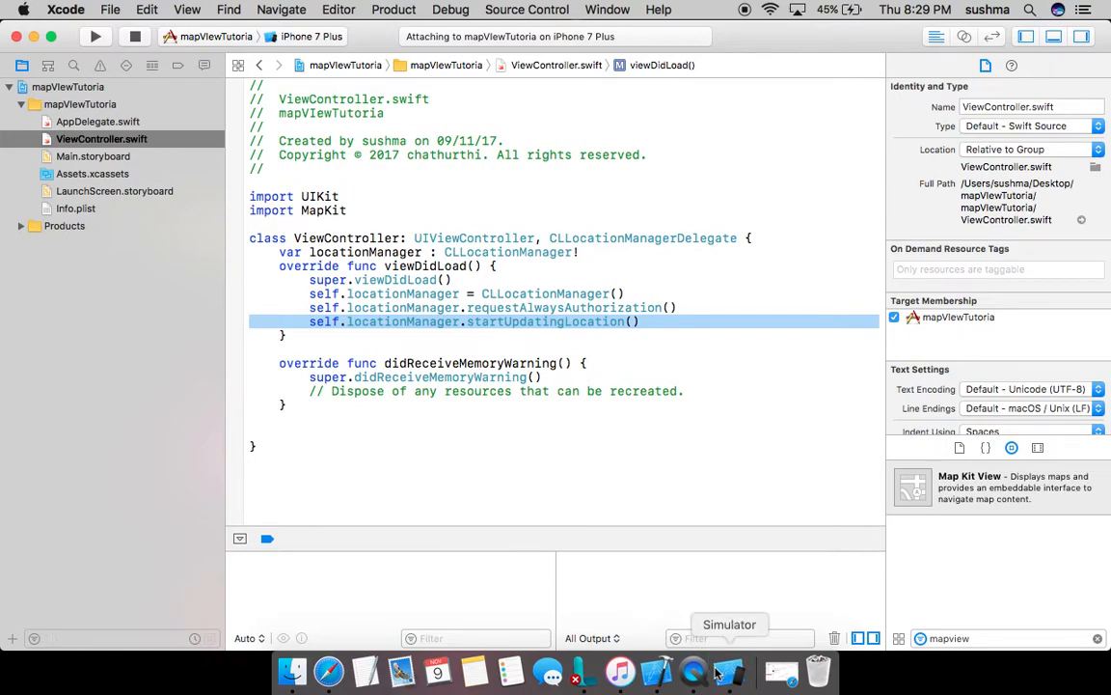
Bring the iPhone 7 Plus Simulator window to the front from the Dock
{"action": "left_click", "coordinate": [728, 671]}
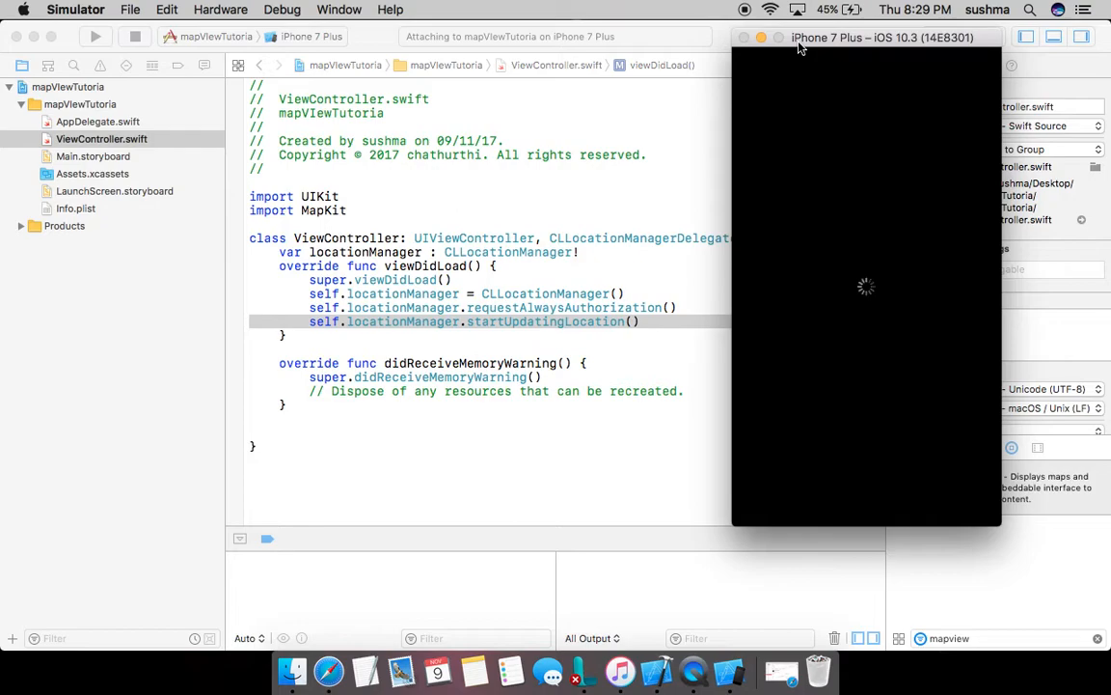
{"action": "mouse_move", "coordinate": [854, 352]}
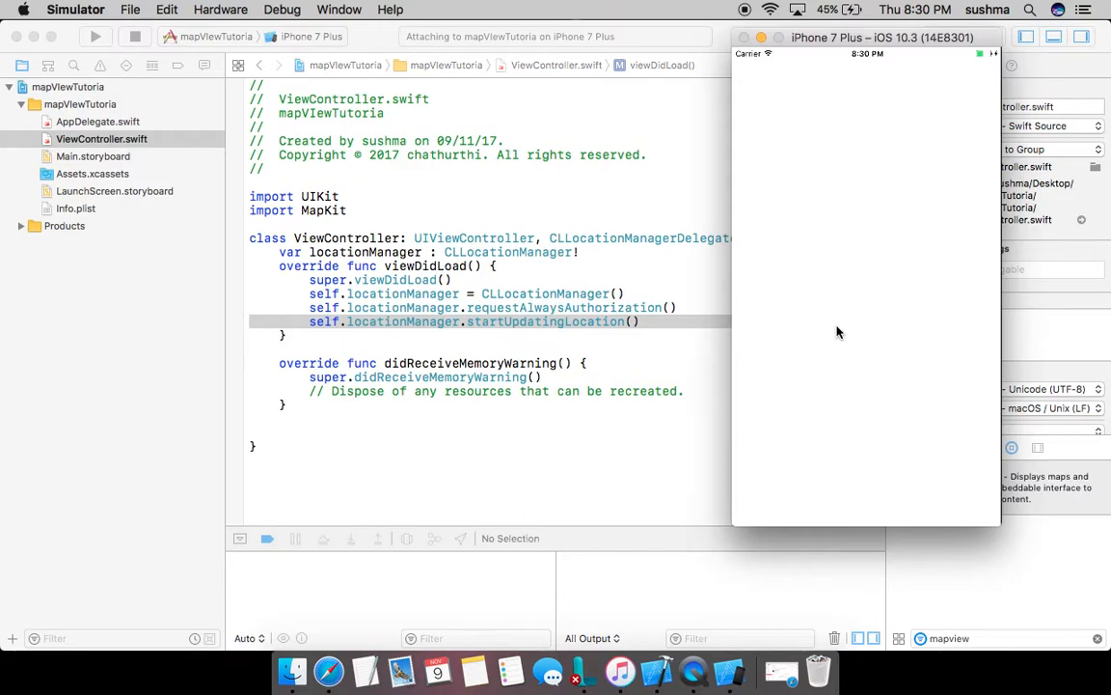
Allow the app's location permission in the simulator, then return to Xcode
{"action": "left_click", "coordinate": [95, 35]}
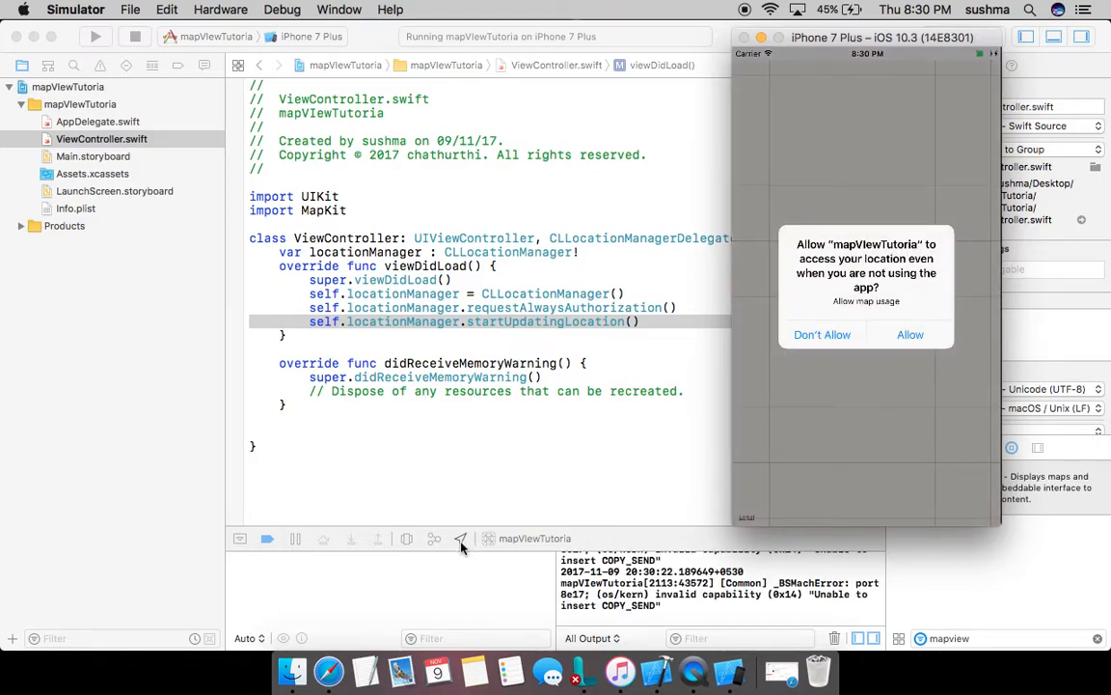
{"action": "mouse_move", "coordinate": [799, 224]}
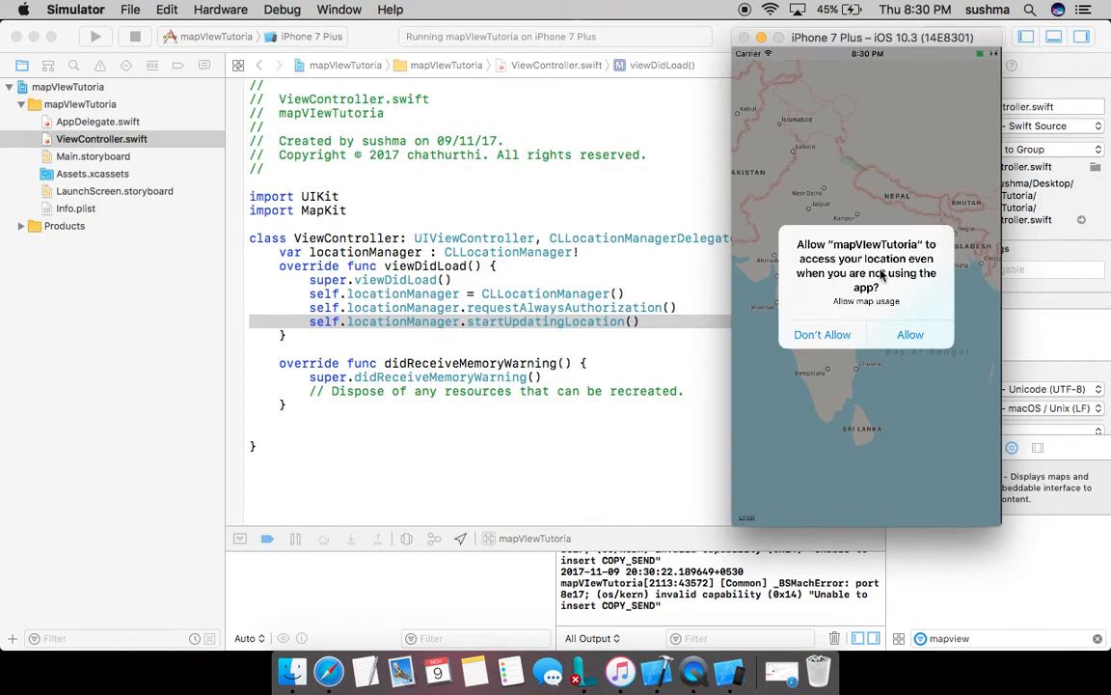
{"action": "mouse_move", "coordinate": [881, 312]}
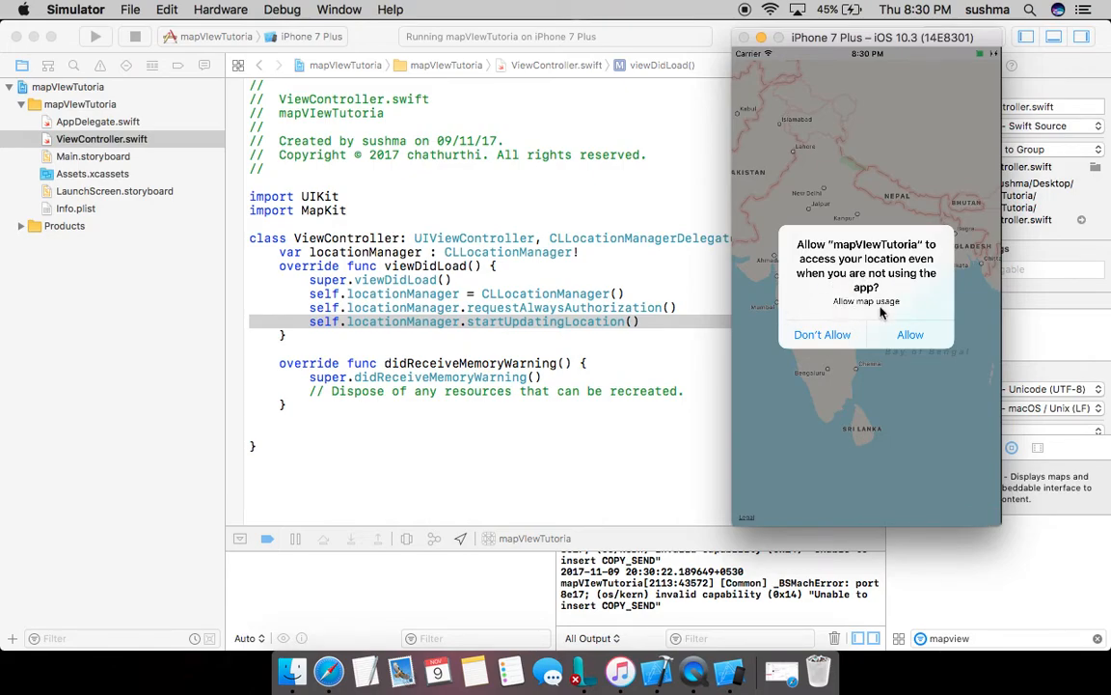
{"action": "mouse_move", "coordinate": [862, 313]}
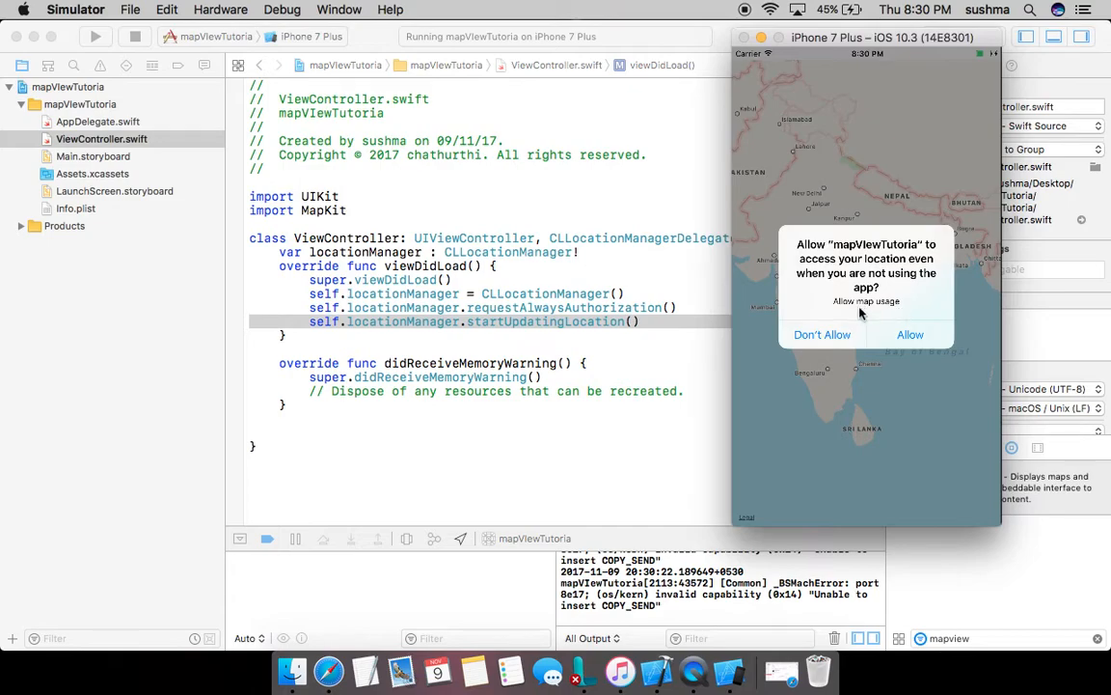
{"action": "left_click", "coordinate": [910, 334]}
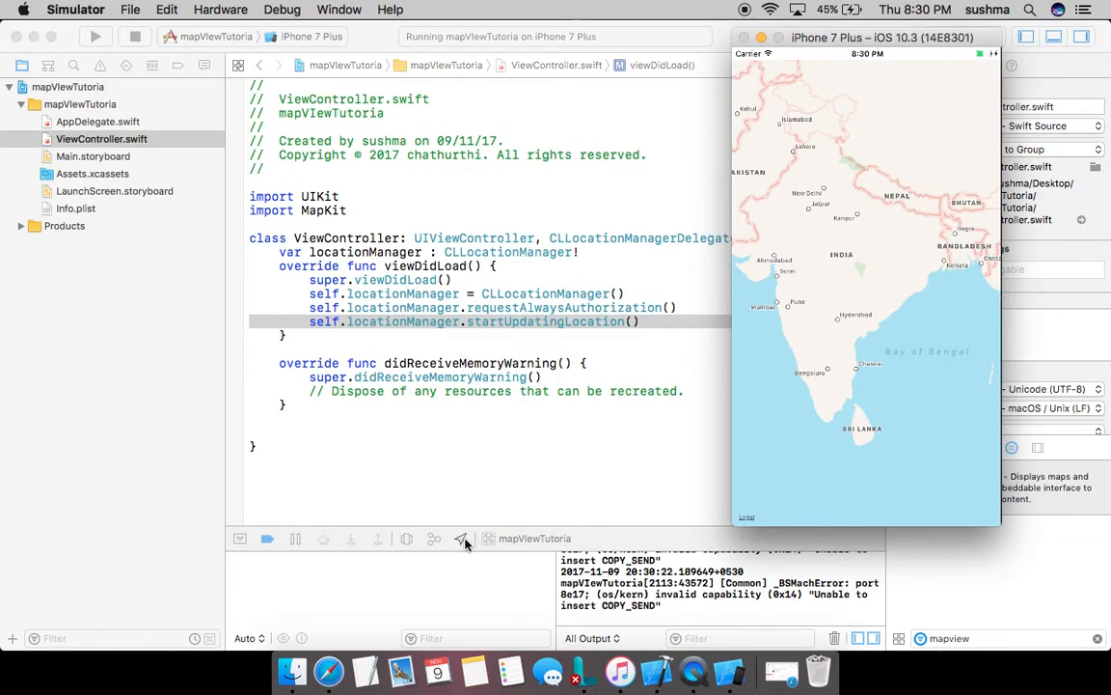
{"action": "mouse_move", "coordinate": [462, 540]}
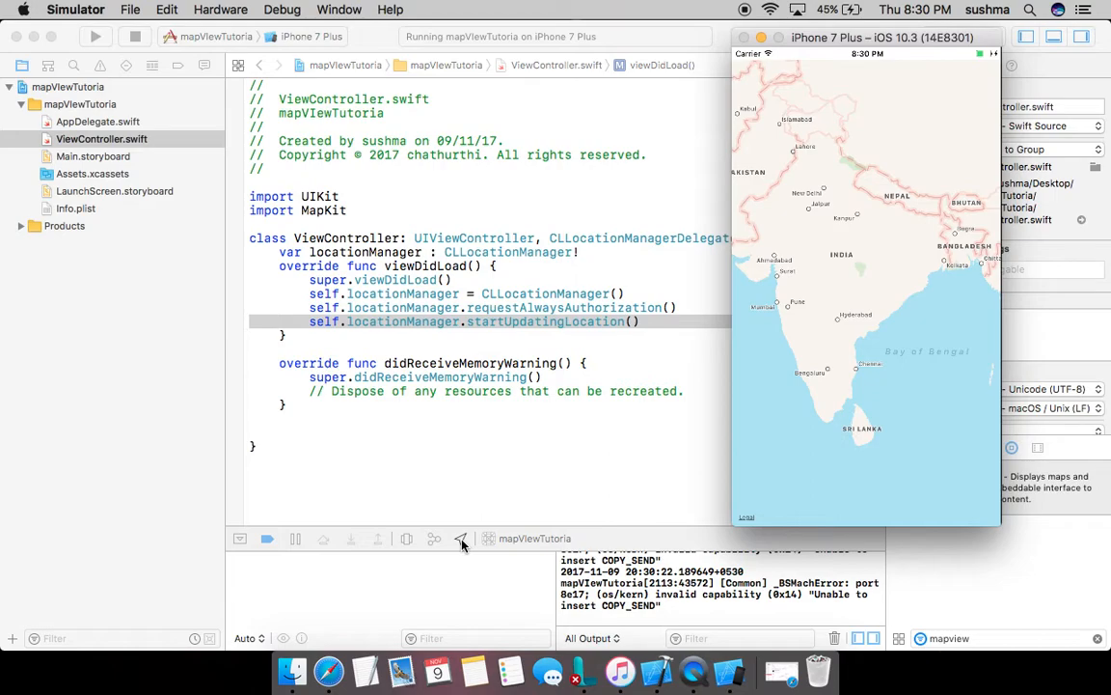
{"action": "left_click", "coordinate": [461, 538]}
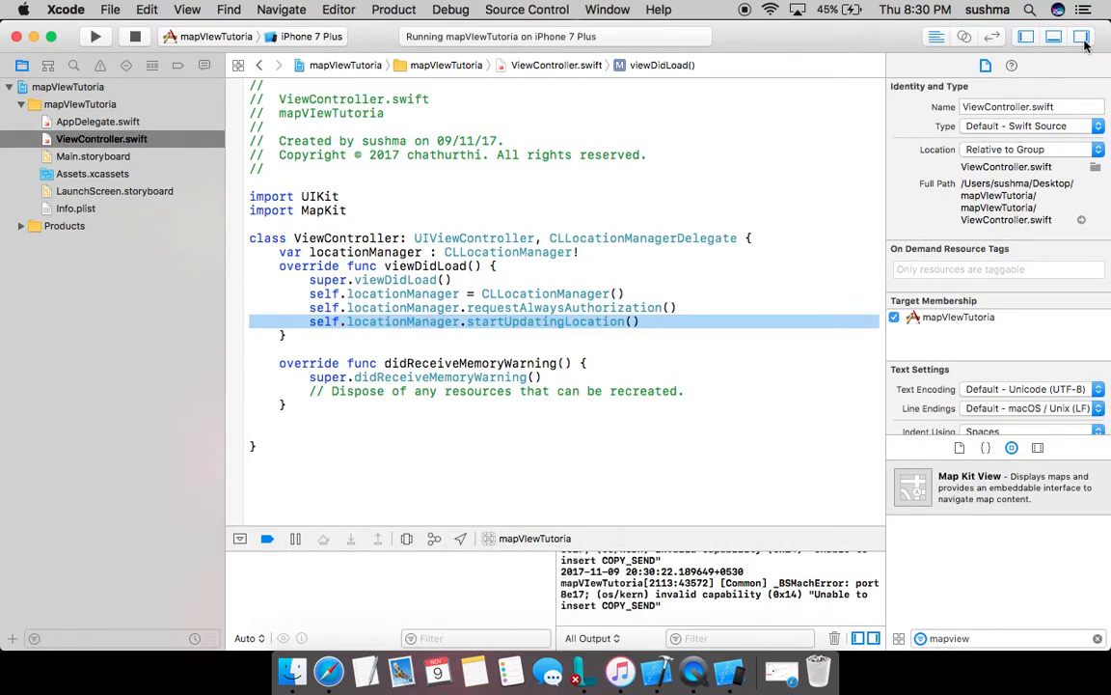
Hide the Utilities pane, place the Simulator beside the code, and show simulated locations
{"action": "left_click", "coordinate": [1081, 37]}
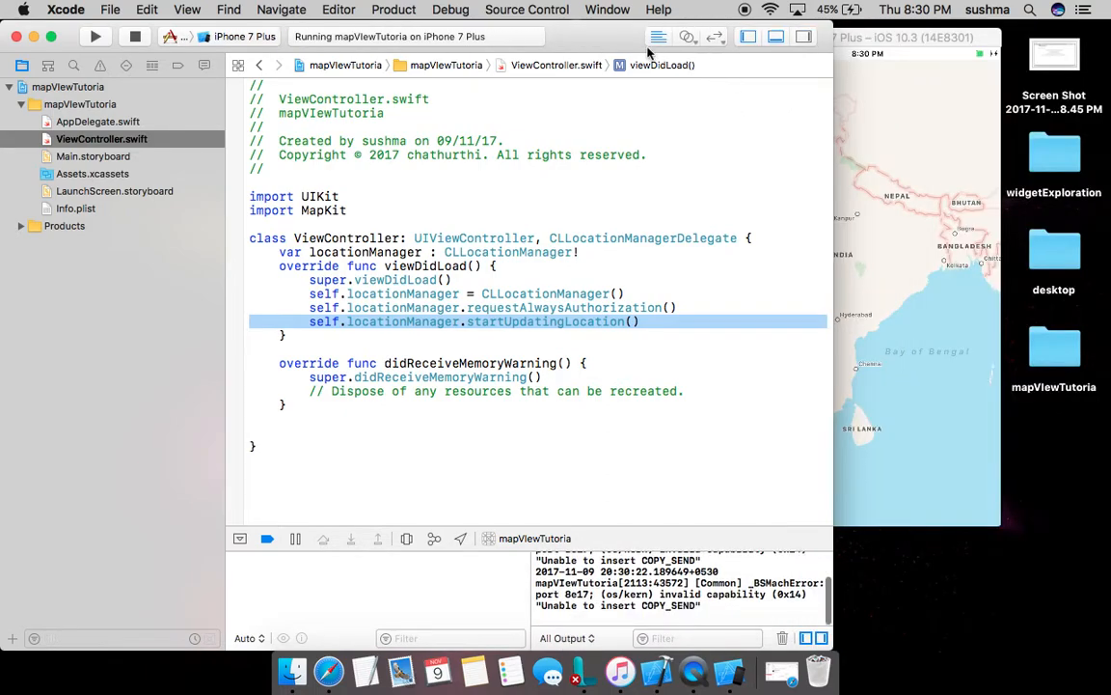
{"action": "left_click", "coordinate": [648, 37]}
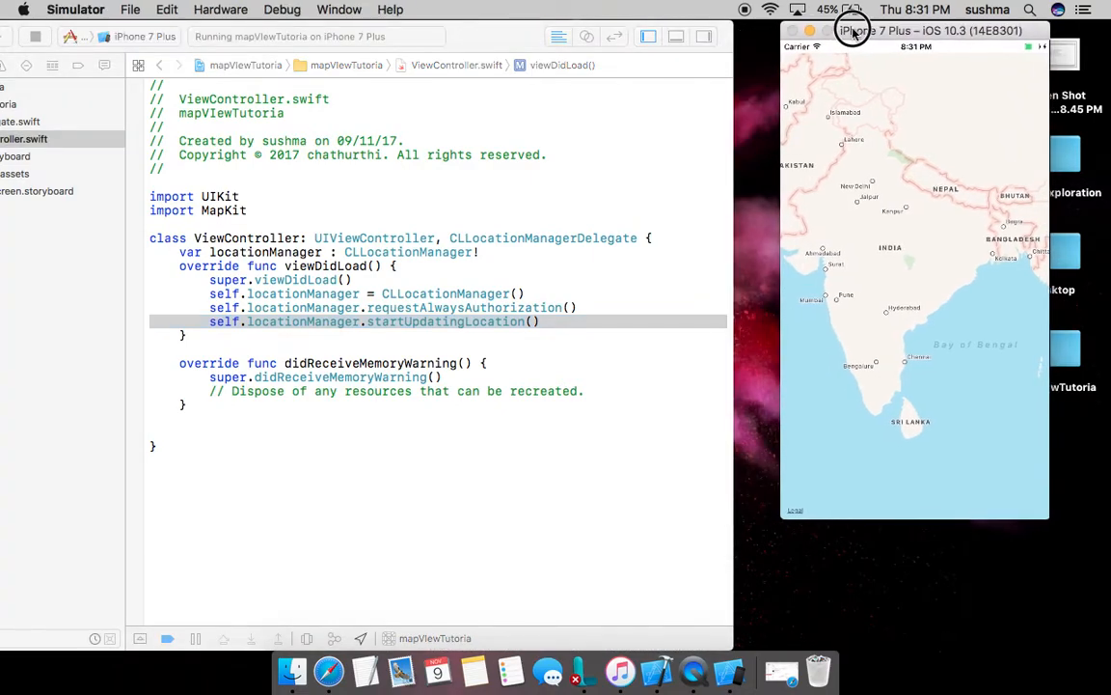
{"action": "left_click", "coordinate": [360, 638]}
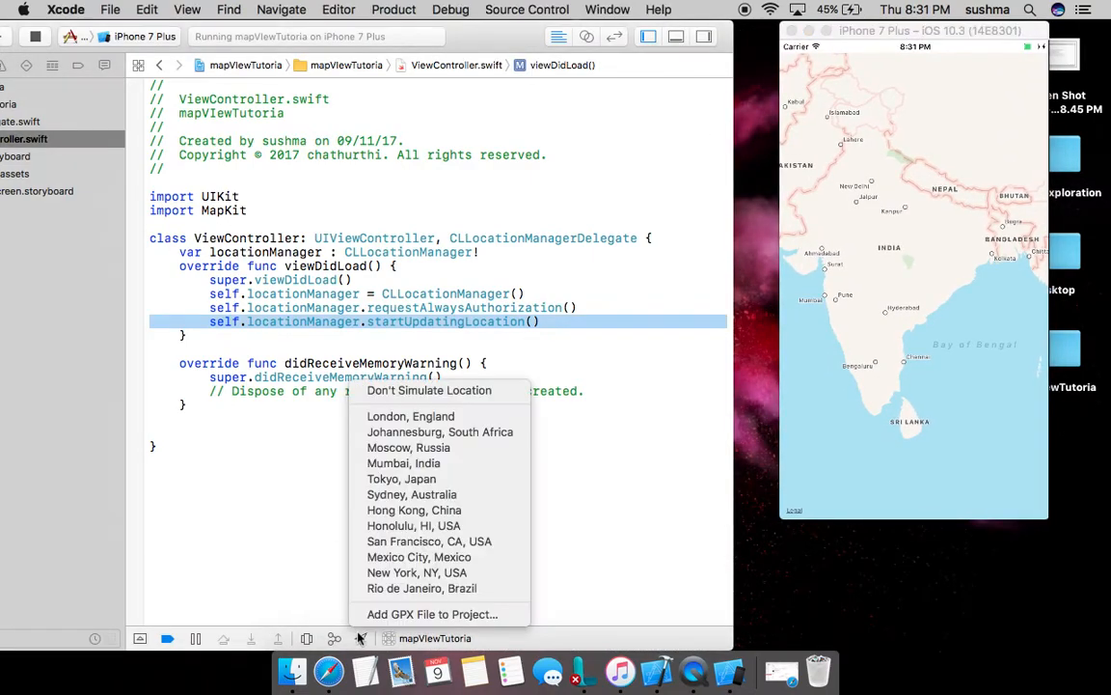
{"action": "mouse_move", "coordinate": [403, 463]}
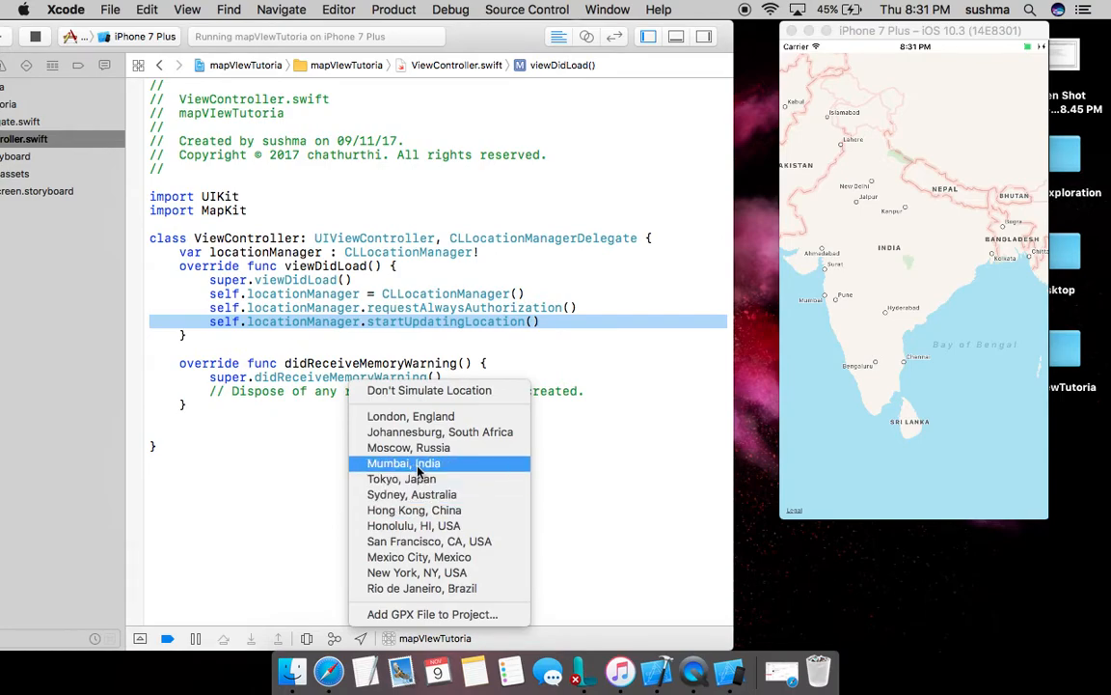
Set the simulated device location to Mumbai, India
{"action": "left_click", "coordinate": [404, 463]}
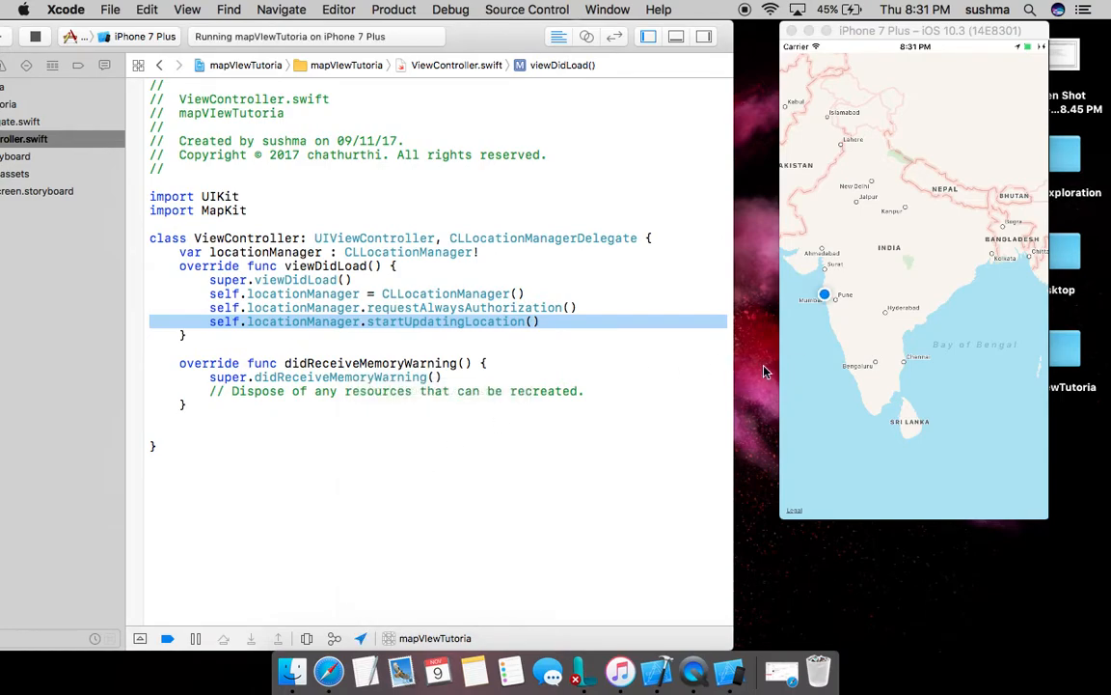
{"action": "mouse_move", "coordinate": [827, 304]}
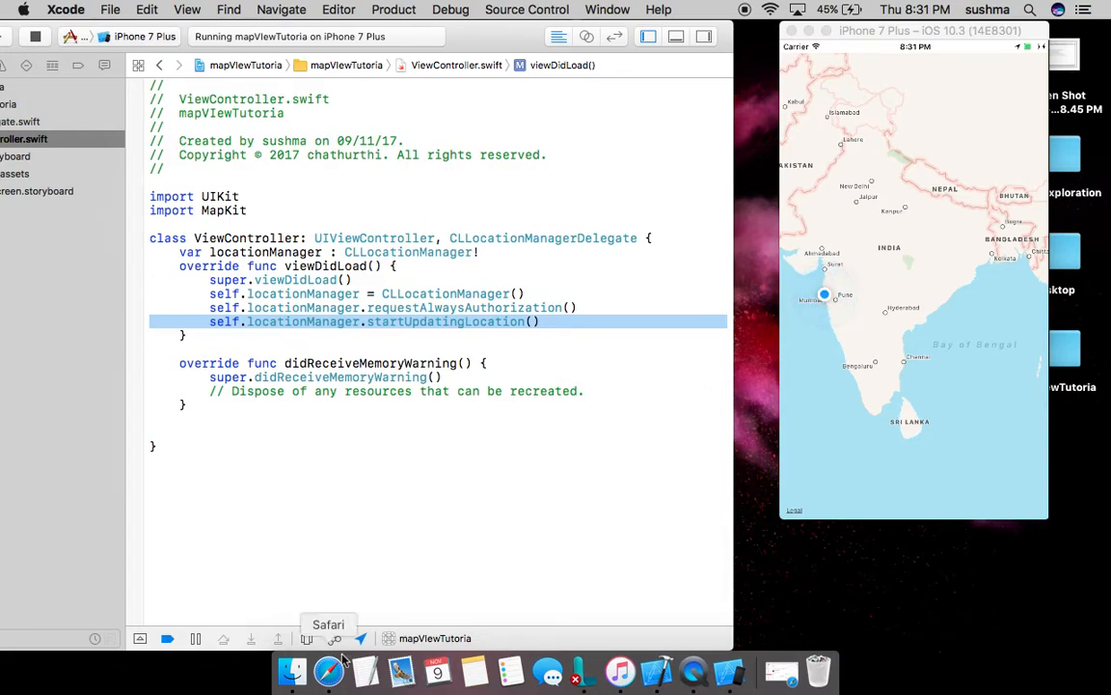
{"action": "mouse_move", "coordinate": [360, 637]}
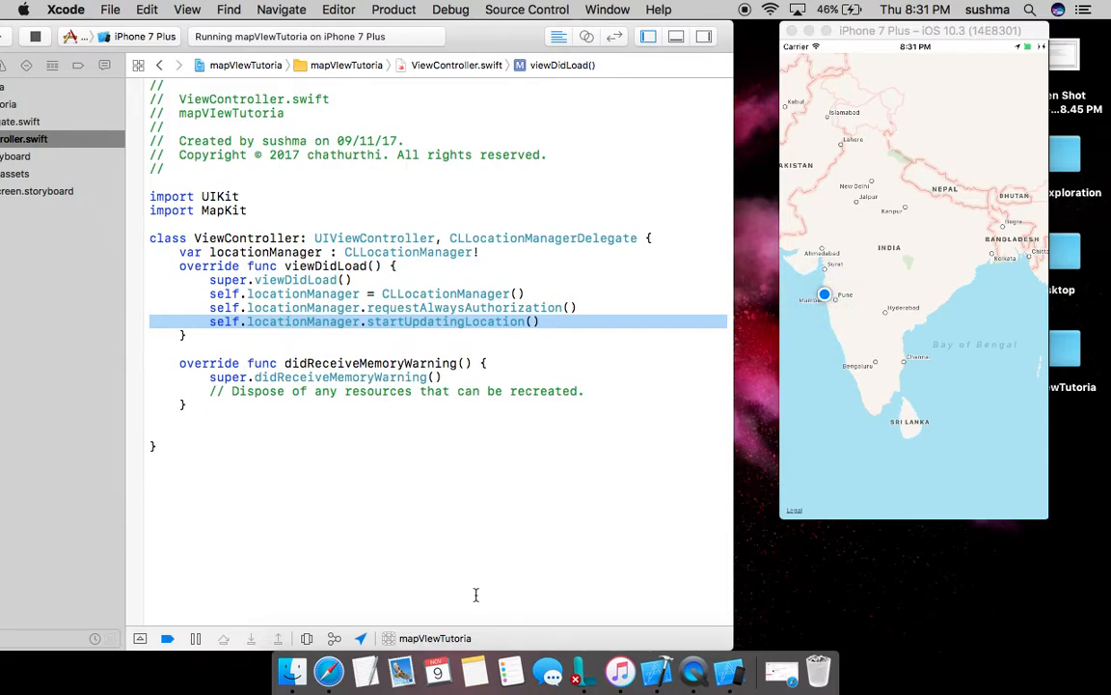
{"action": "mouse_move", "coordinate": [629, 352]}
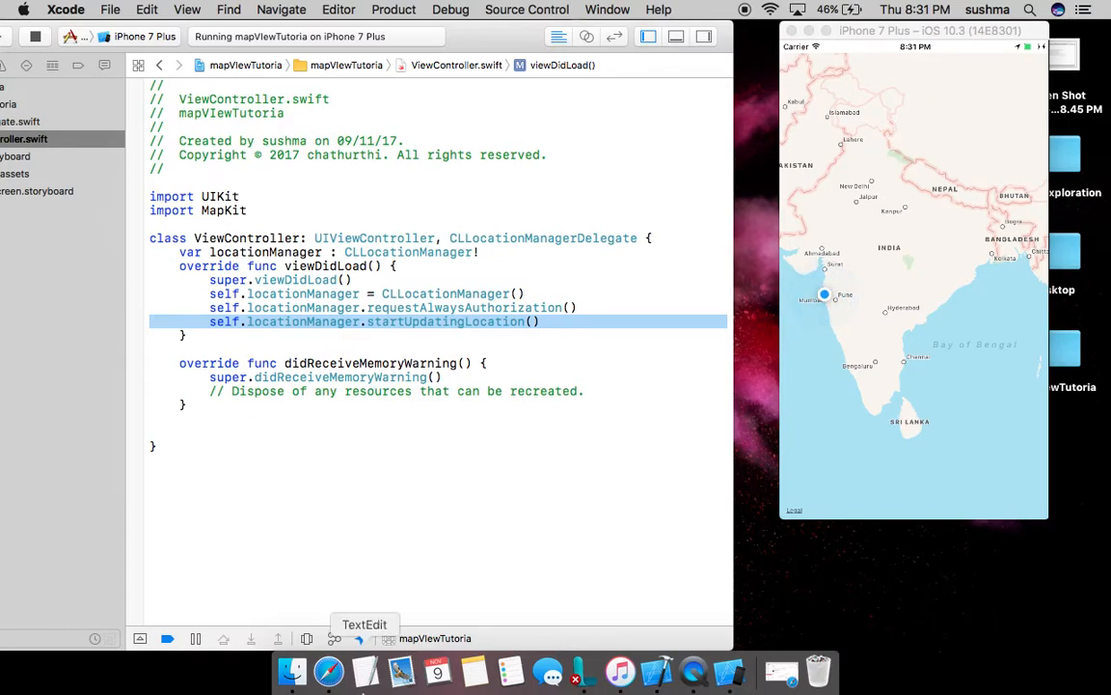
{"action": "left_click", "coordinate": [359, 638]}
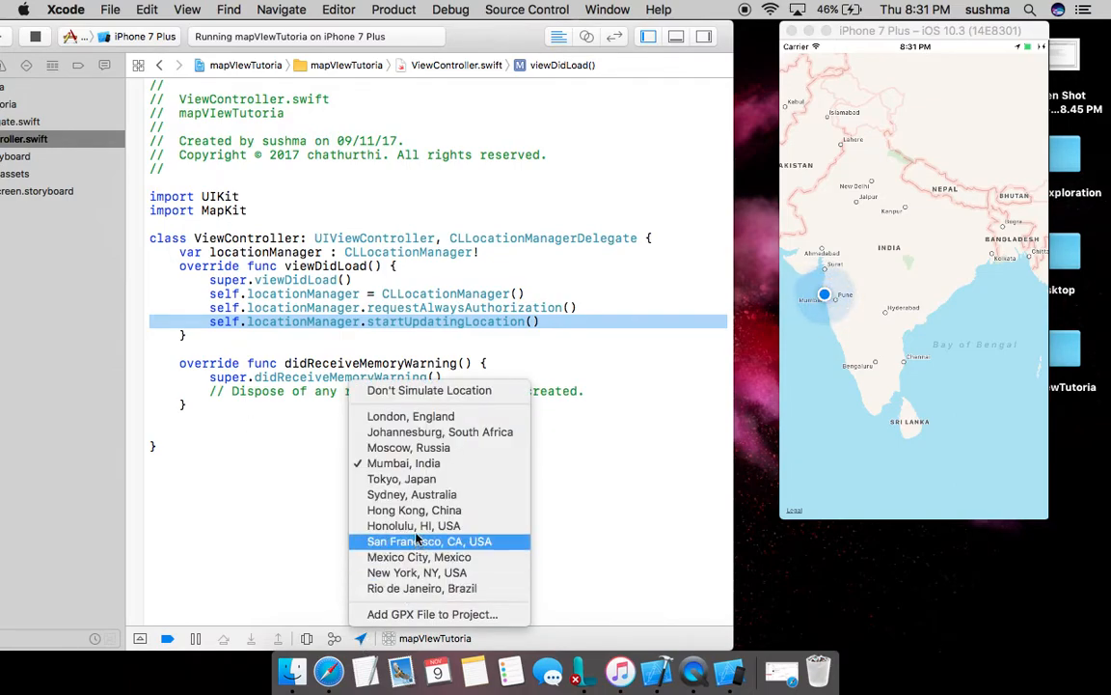
{"action": "left_click", "coordinate": [408, 520]}
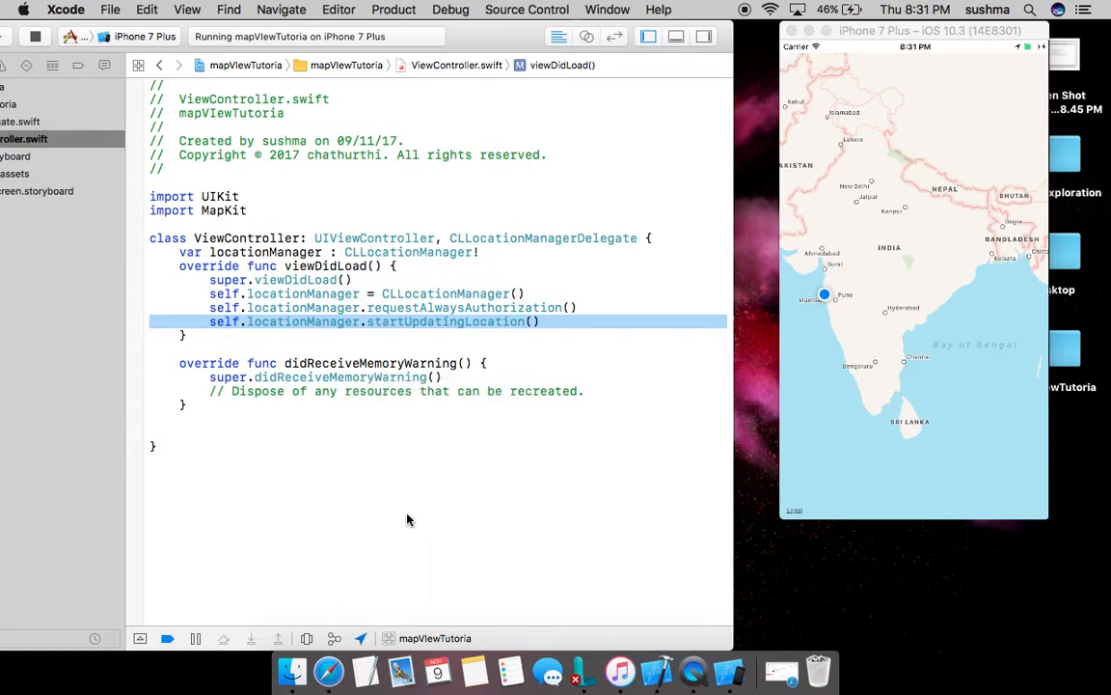